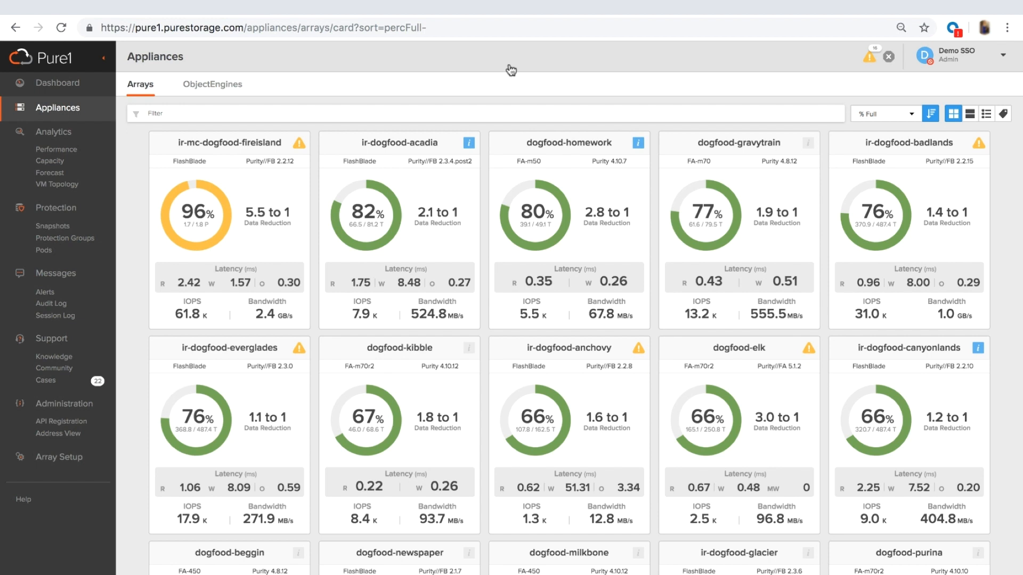
mouse_move(299, 189)
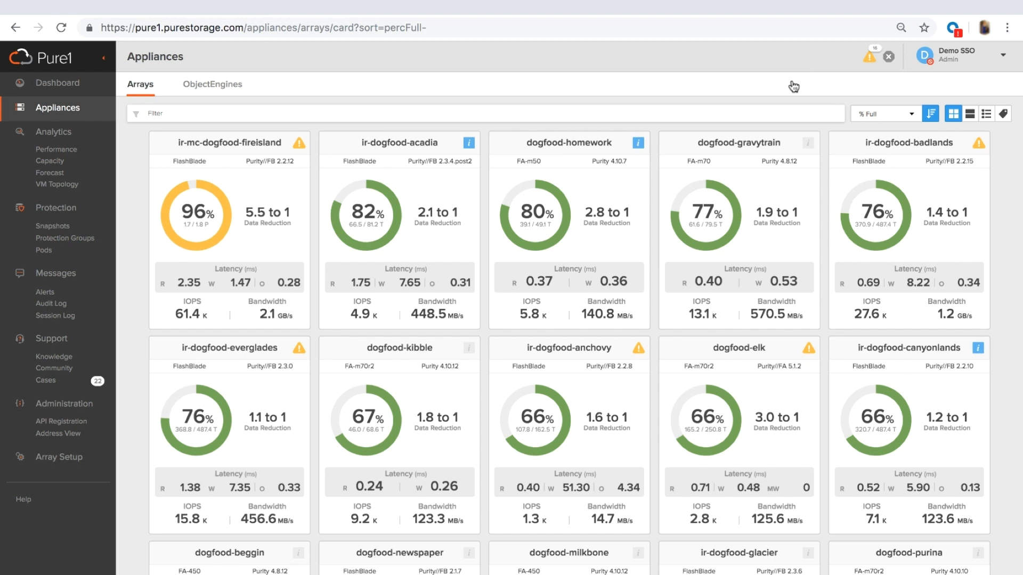
mouse_move(969, 100)
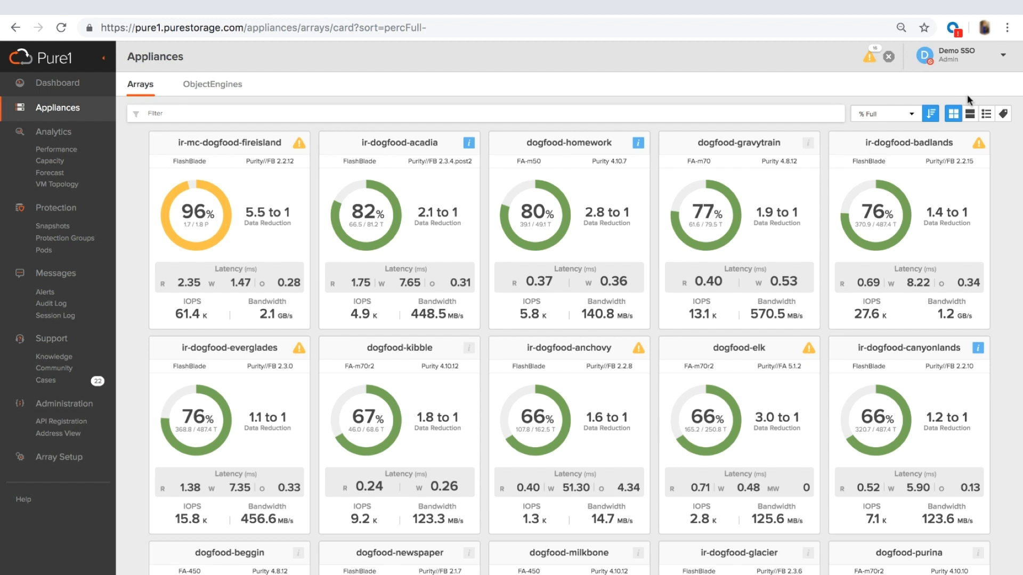
- Switch the Arrays list to the expanded layout showing capacity, health and performance panels
left_click(969, 114)
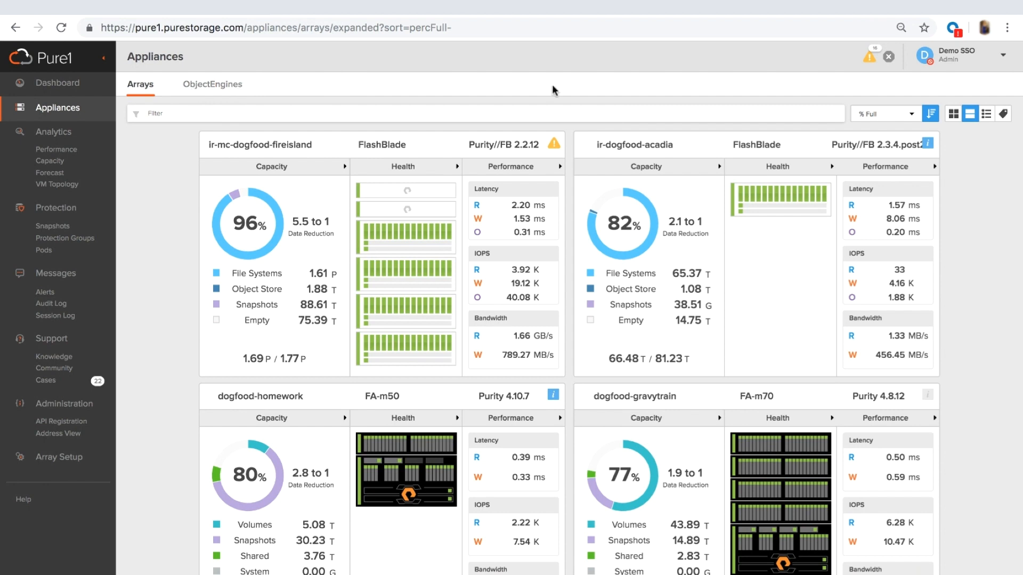
mouse_move(567, 86)
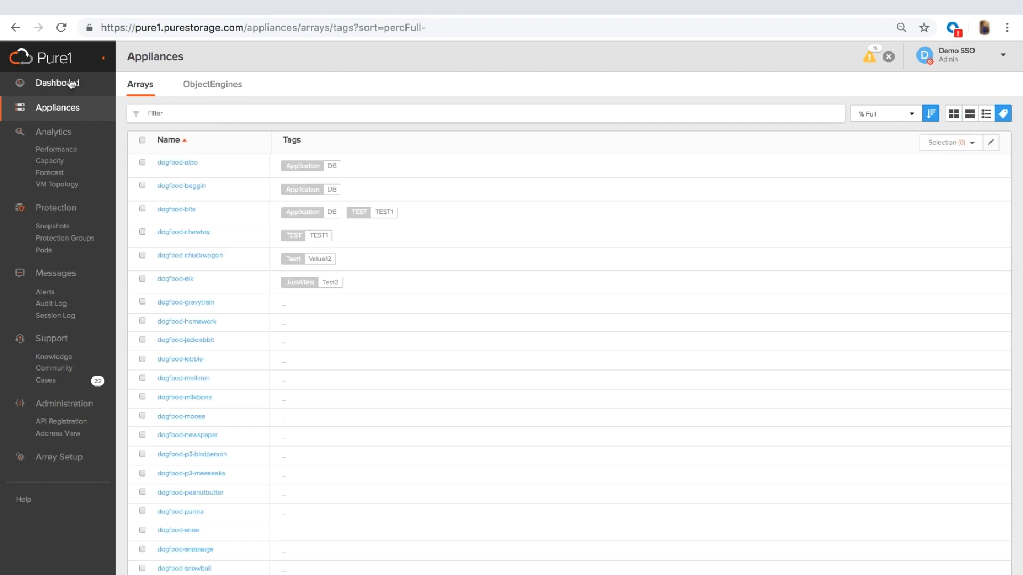
- Show the fleet Dashboard and briefly check the Latency panel's options menu
left_click(57, 84)
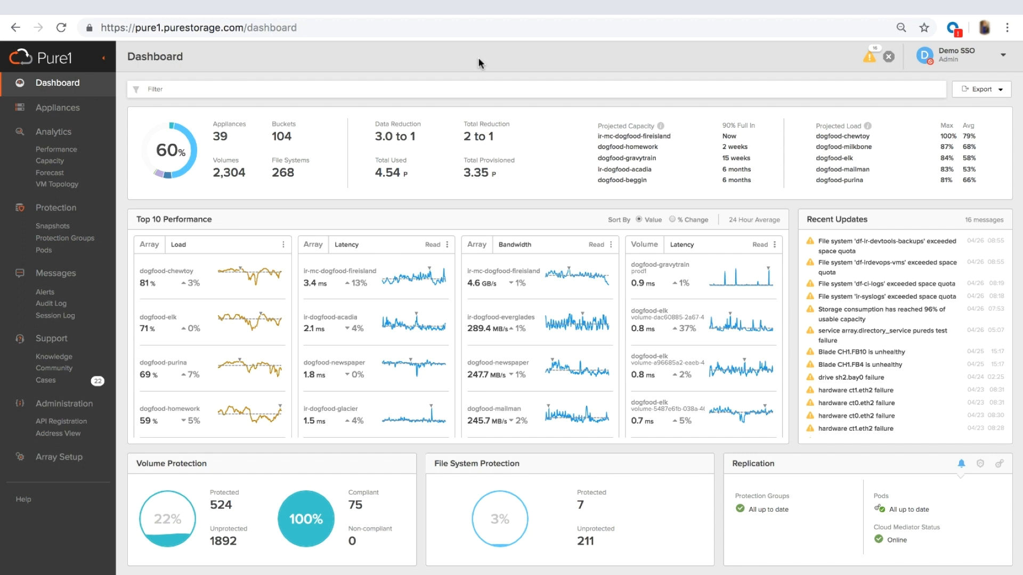
mouse_move(139, 168)
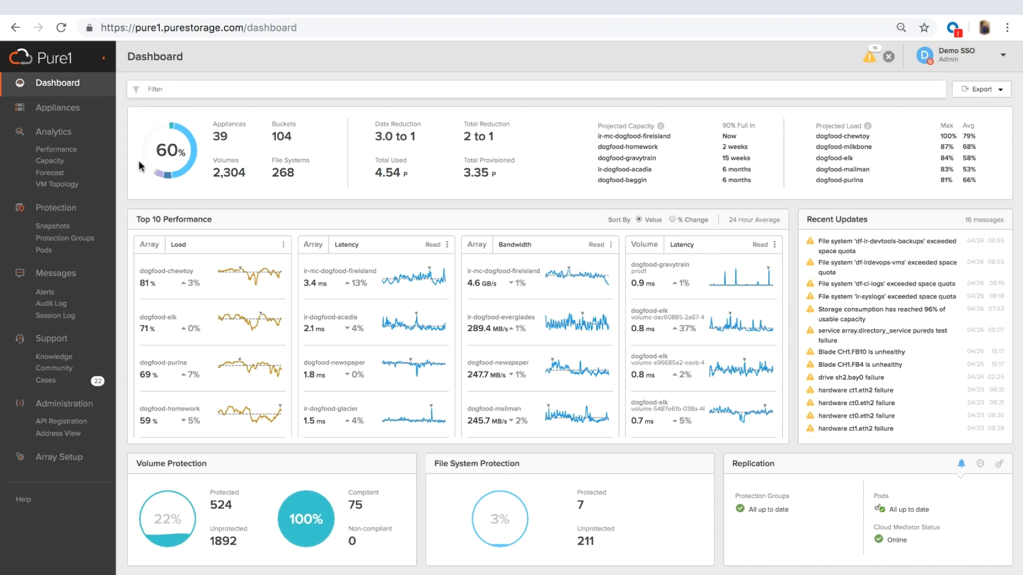
mouse_move(222, 130)
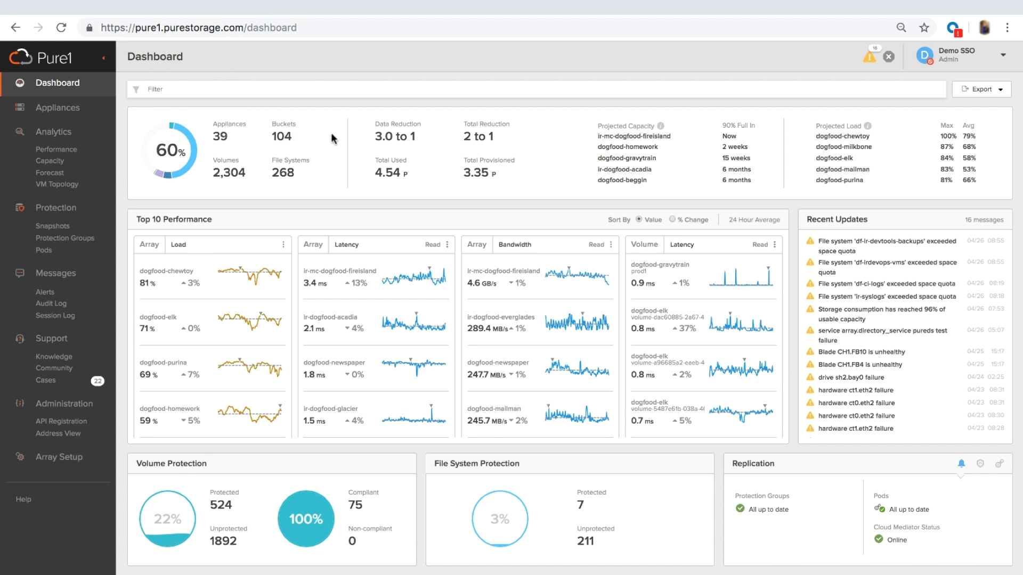
mouse_move(481, 129)
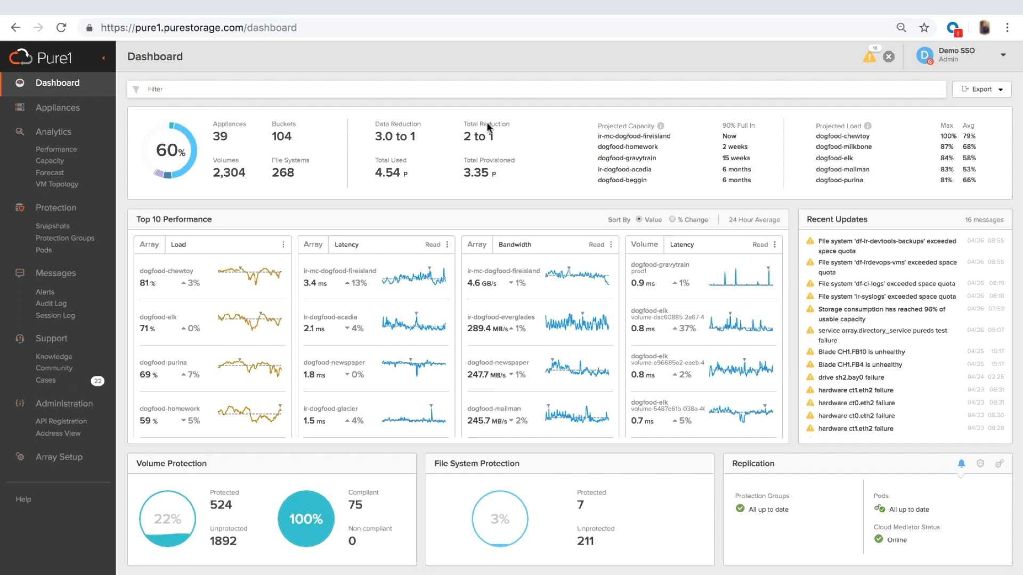
mouse_move(546, 156)
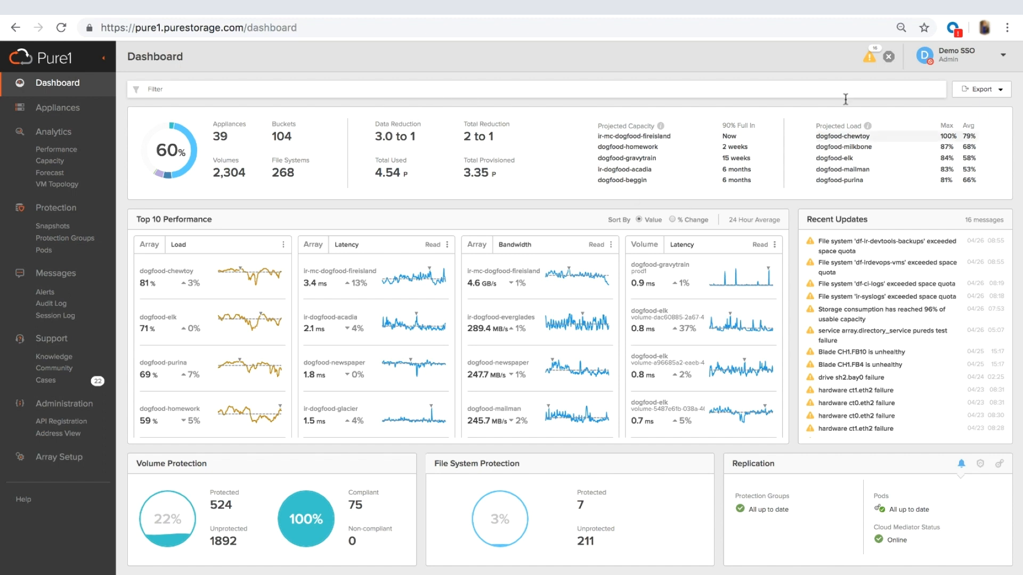
mouse_move(447, 230)
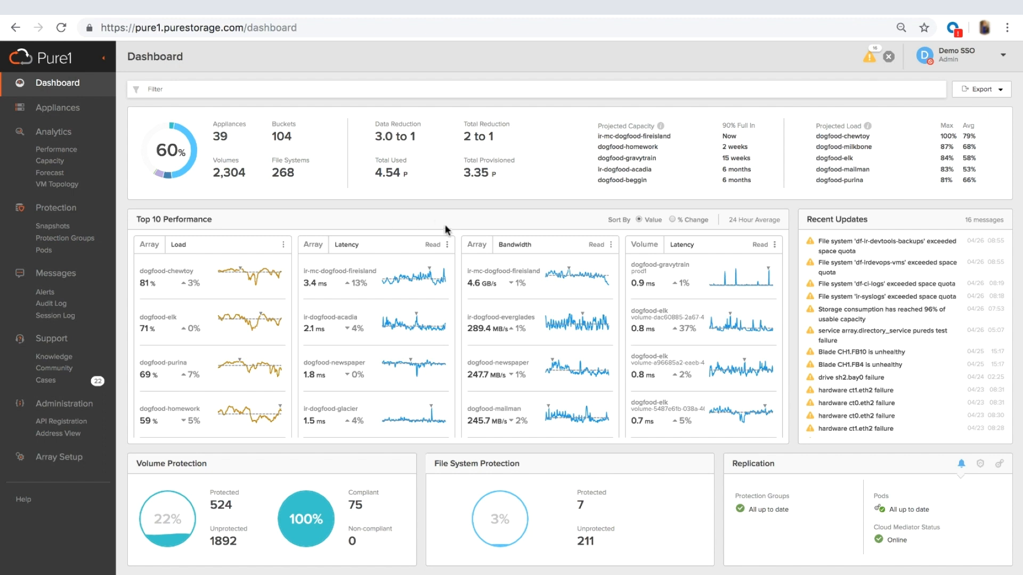
left_click(447, 245)
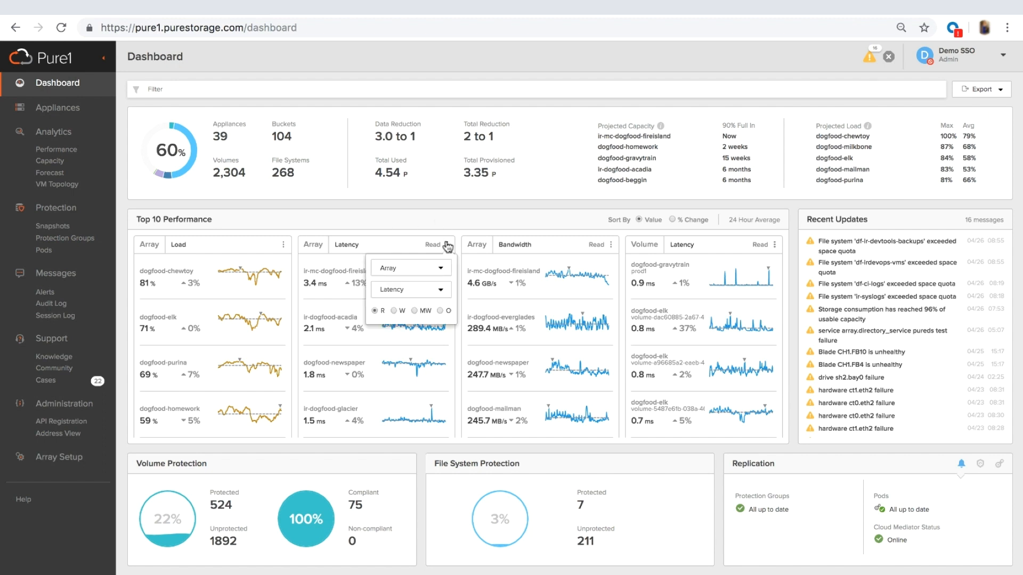
mouse_move(408, 304)
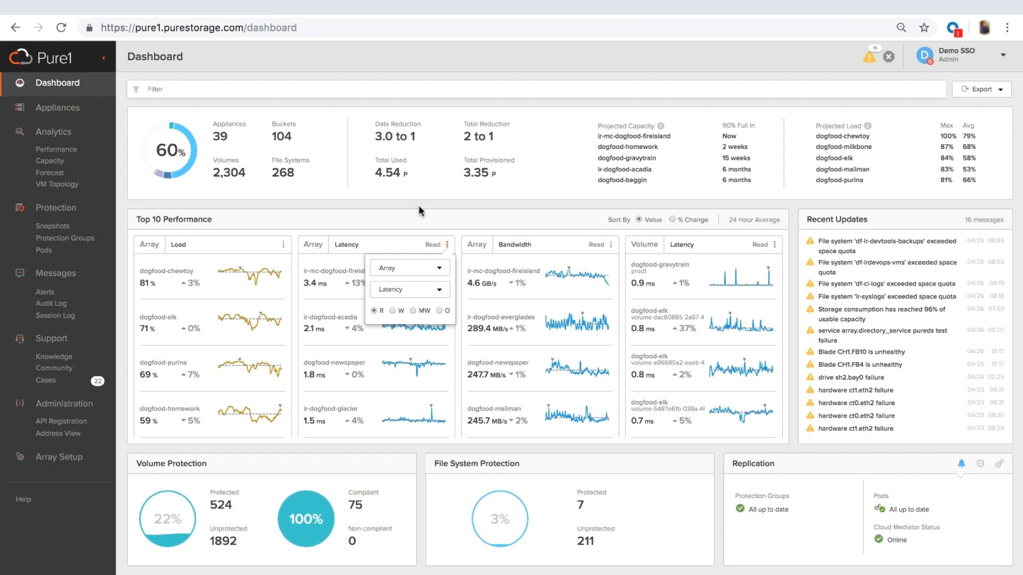
left_click(449, 244)
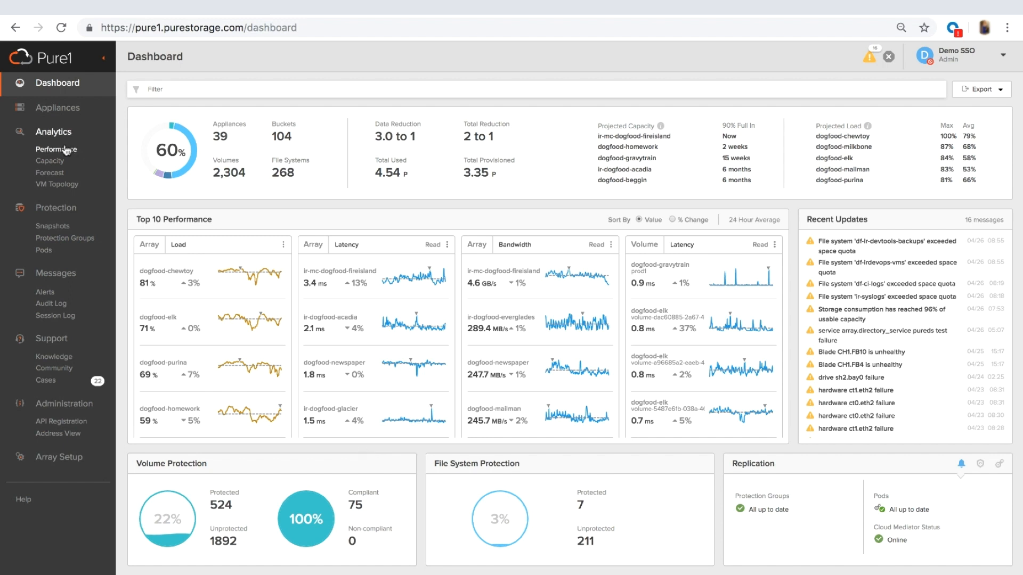
- Chart dogfood-beggin's weekly latency, IOPS, bandwidth and load on the Performance page
left_click(57, 149)
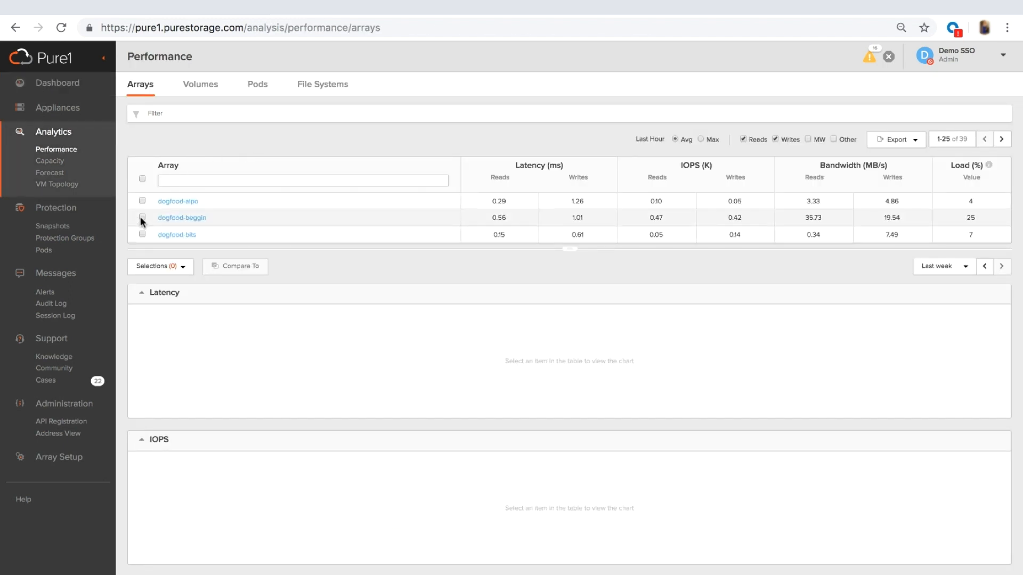
left_click(142, 217)
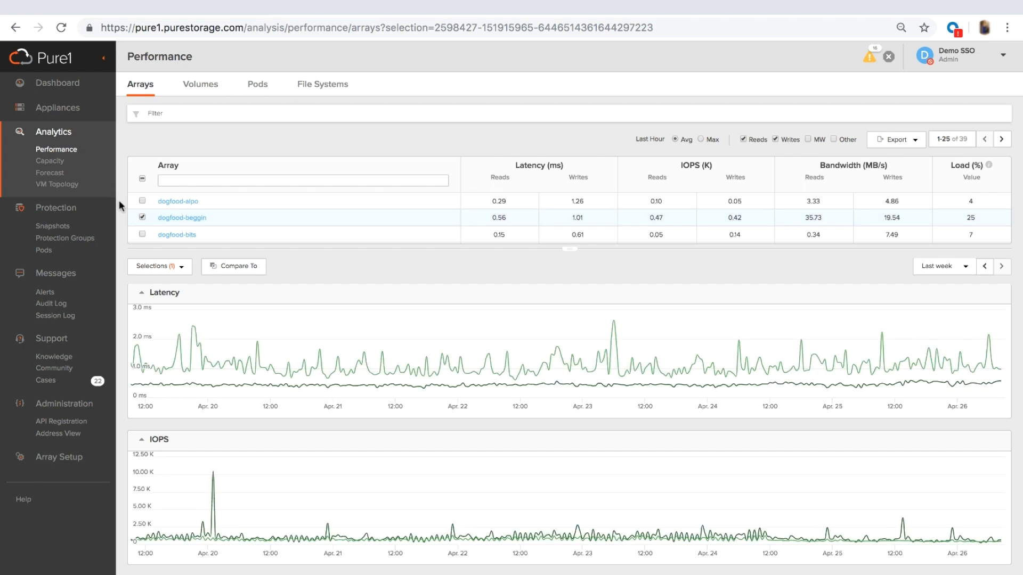
scroll("down", 3)
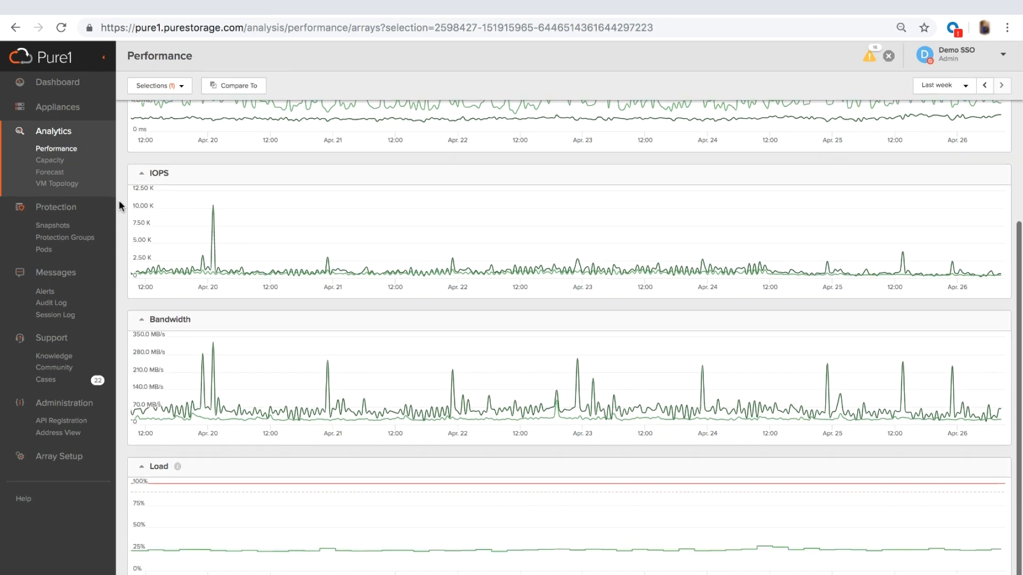
scroll("up", 3)
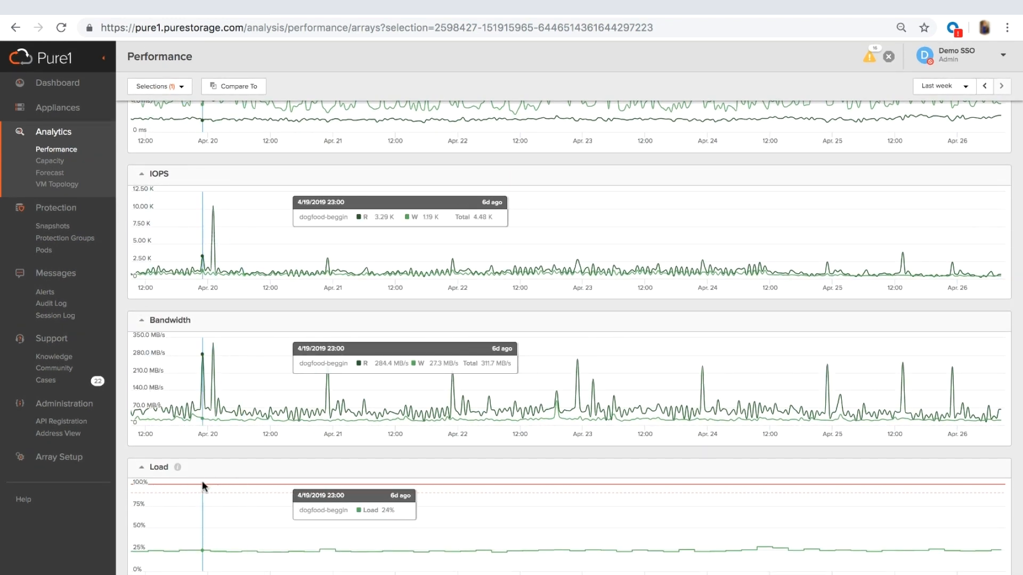
mouse_move(486, 553)
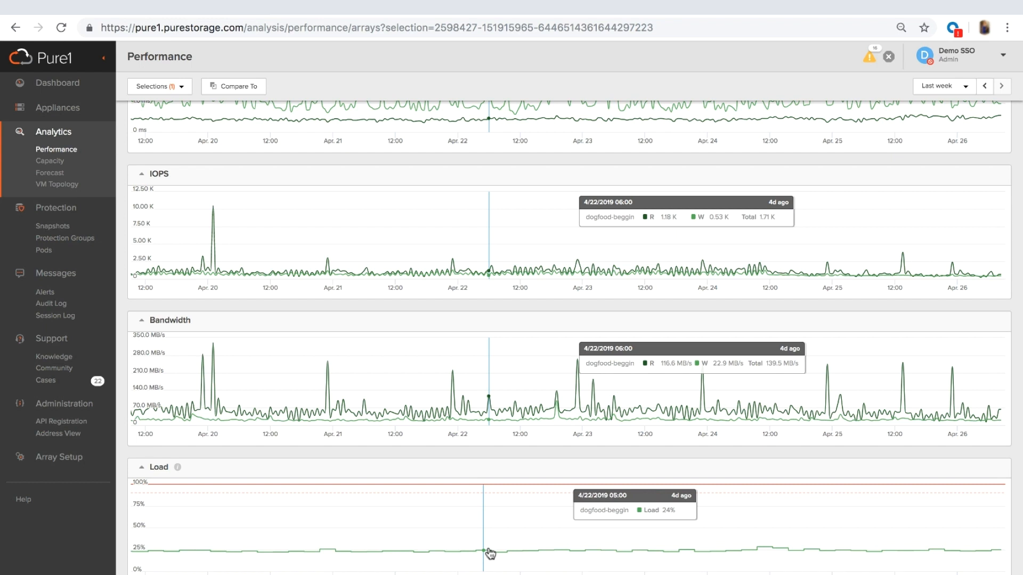
- Chart capacity for dogfood-alpo and dogfood-gravytrain, then move on to the Forecast page
left_click(50, 161)
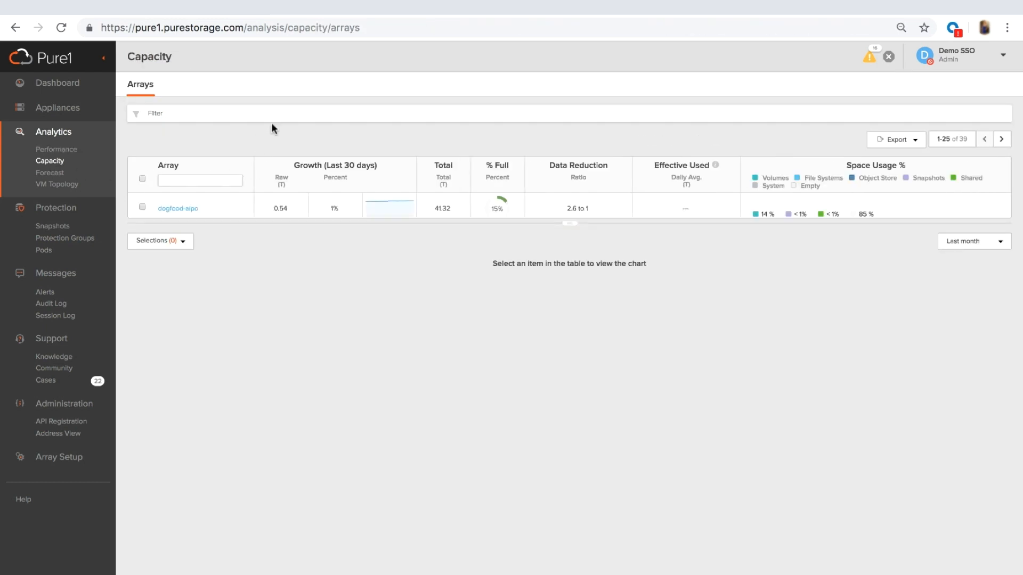
left_click(142, 207)
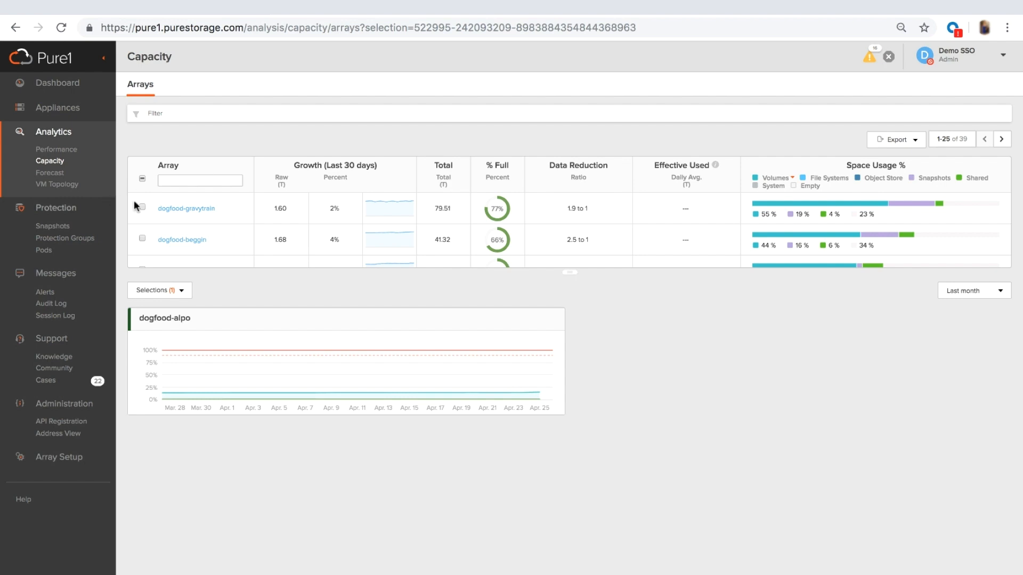
left_click(142, 207)
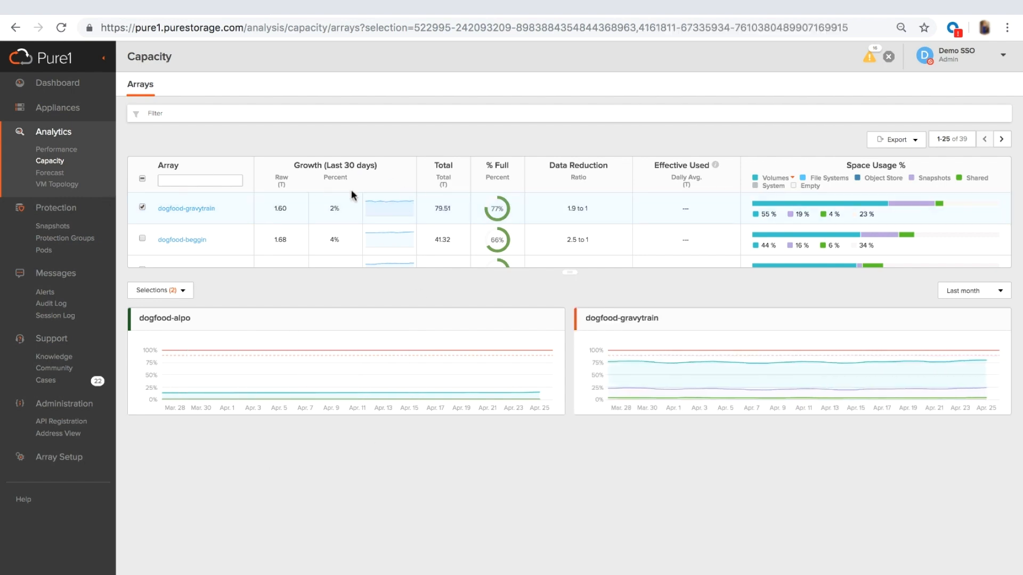
mouse_move(362, 194)
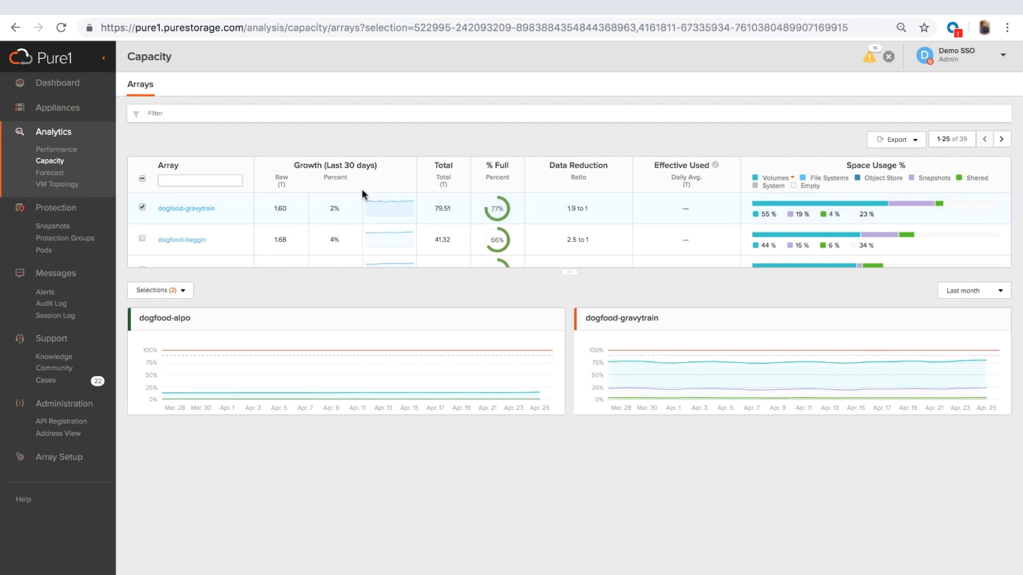
left_click(50, 173)
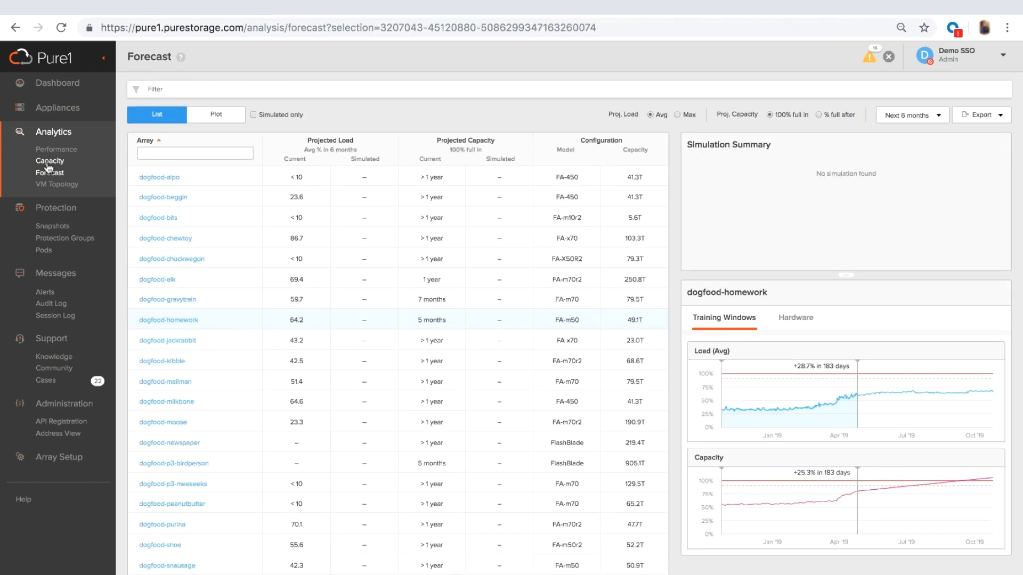
mouse_move(49, 173)
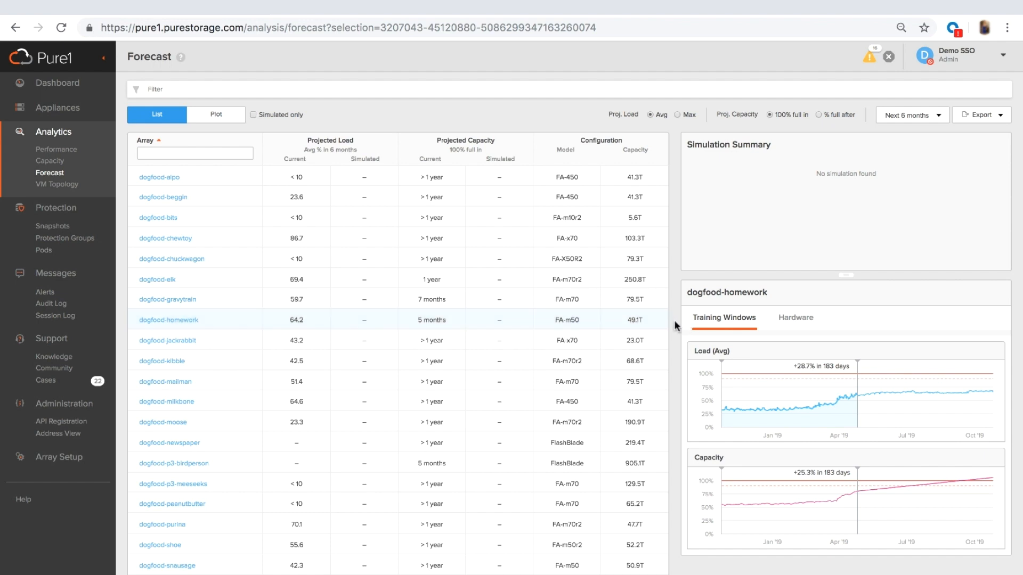
mouse_move(754, 415)
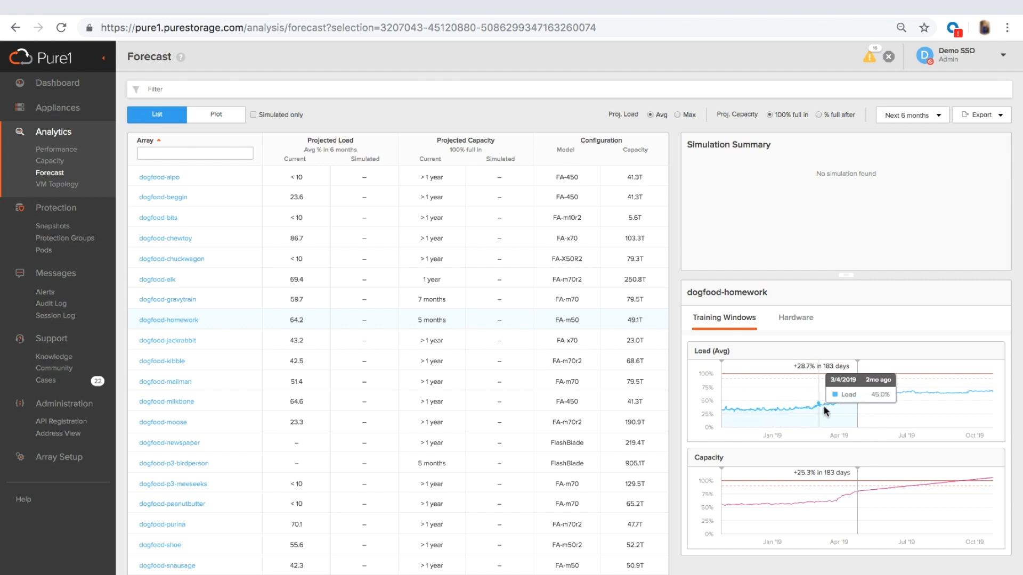
mouse_move(864, 359)
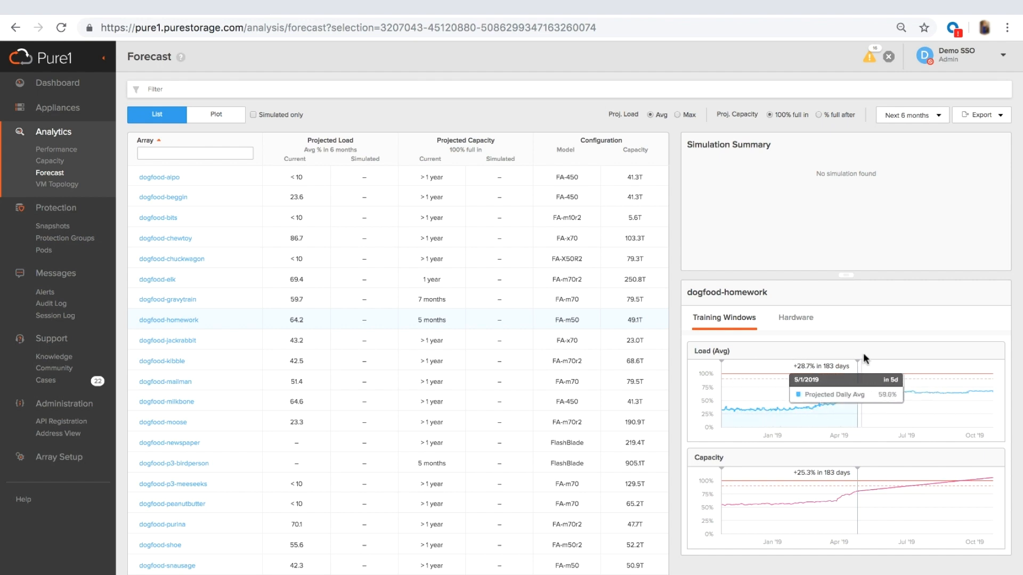
mouse_move(865, 329)
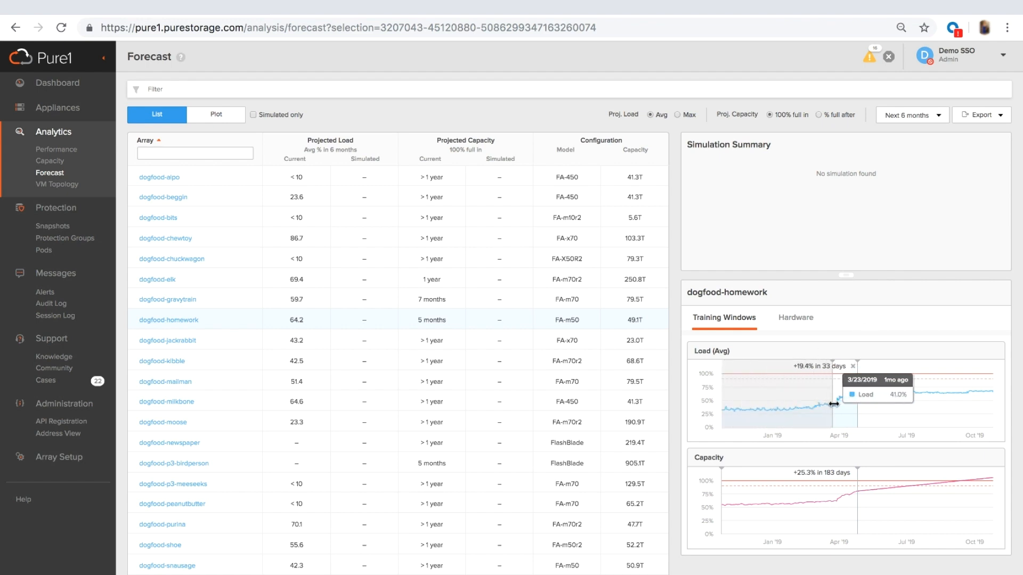
- Narrow dogfood-homework's load training window to recent data, about 33 days
left_click_drag(833, 403, 848, 387)
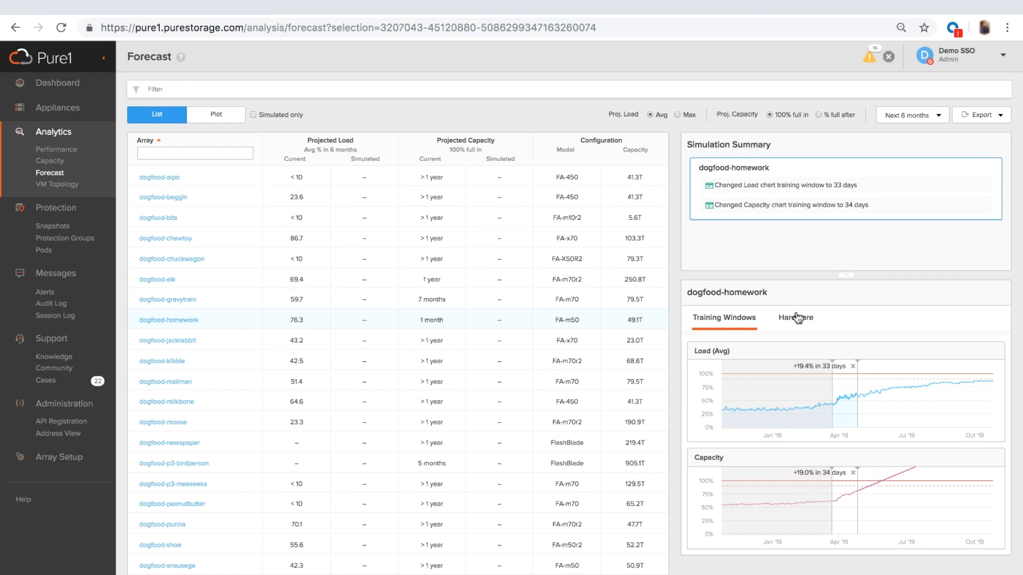
- Simulate a hardware upgrade for dogfood-homework adding 31 TB of NVMe capacity
left_click(795, 319)
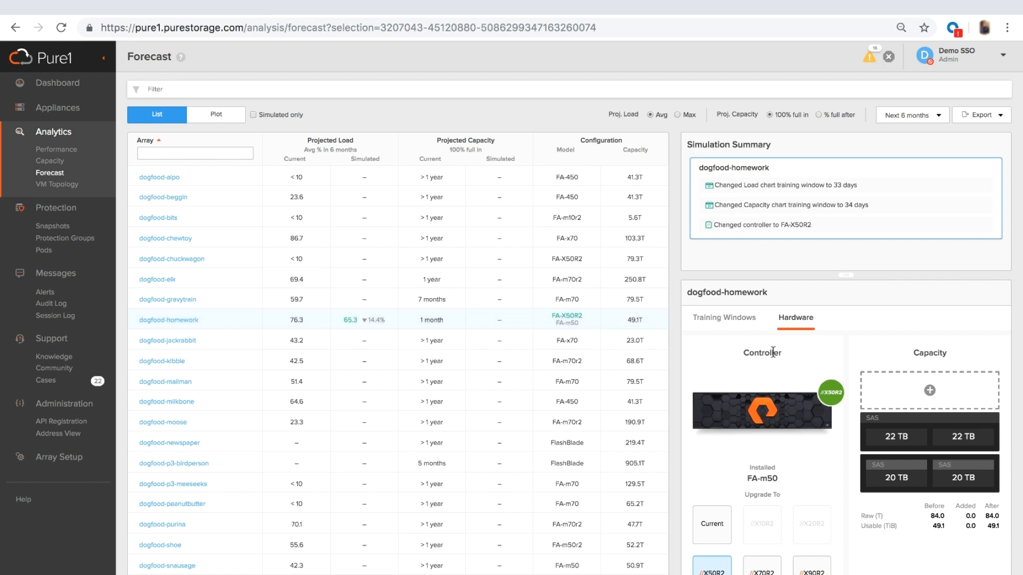
left_click(929, 390)
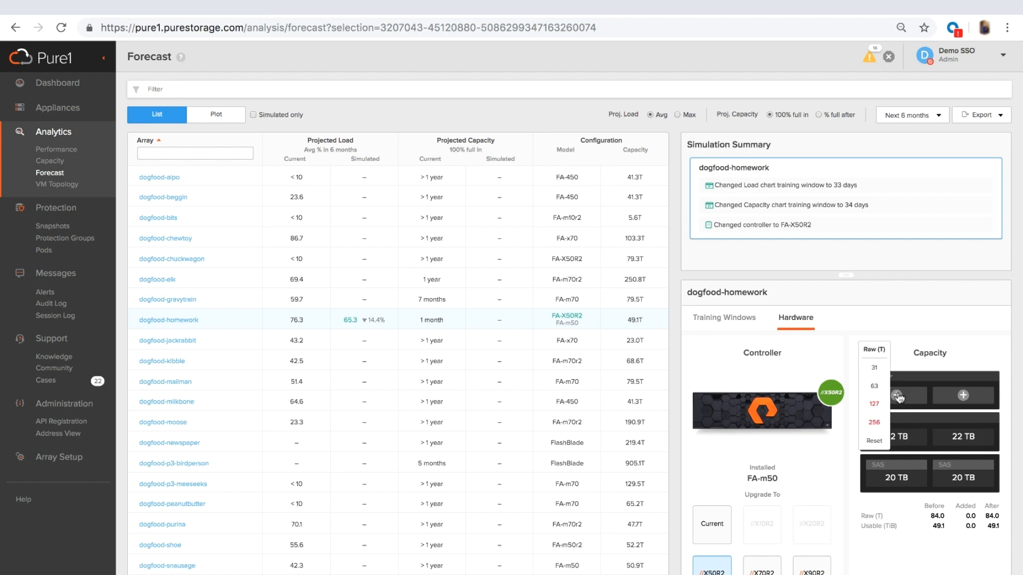
left_click(874, 370)
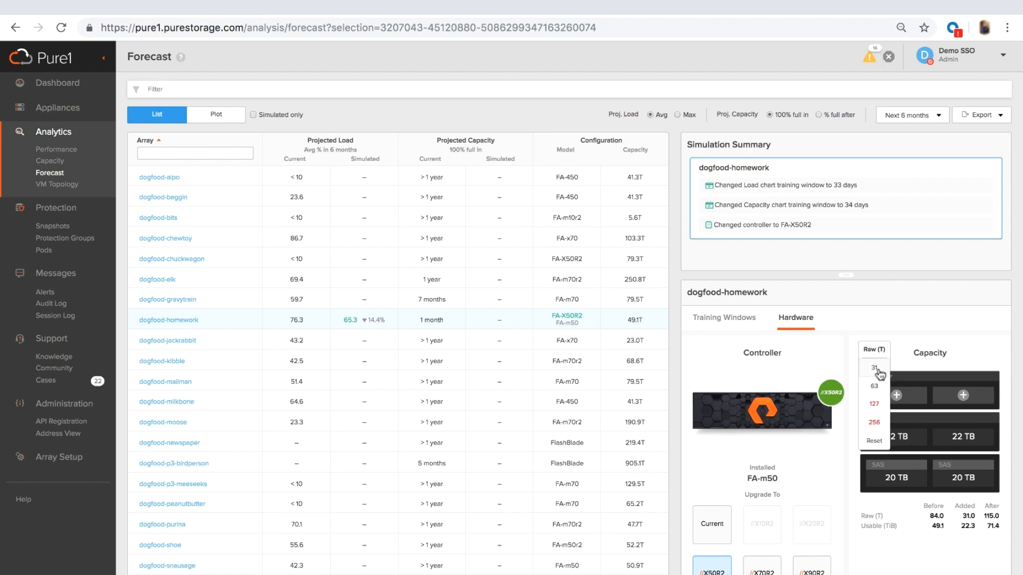
left_click(874, 371)
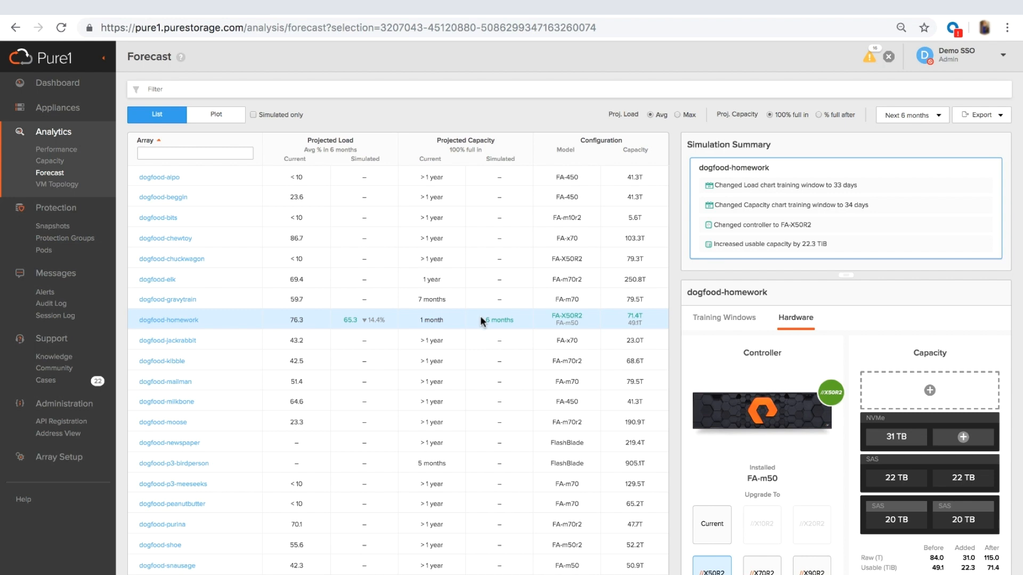
mouse_move(513, 326)
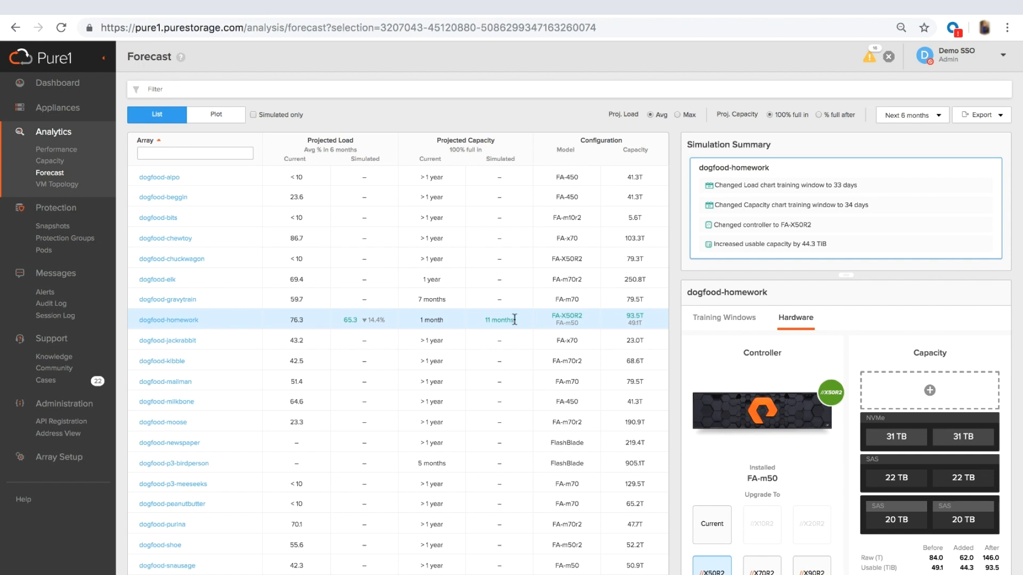
mouse_move(691, 323)
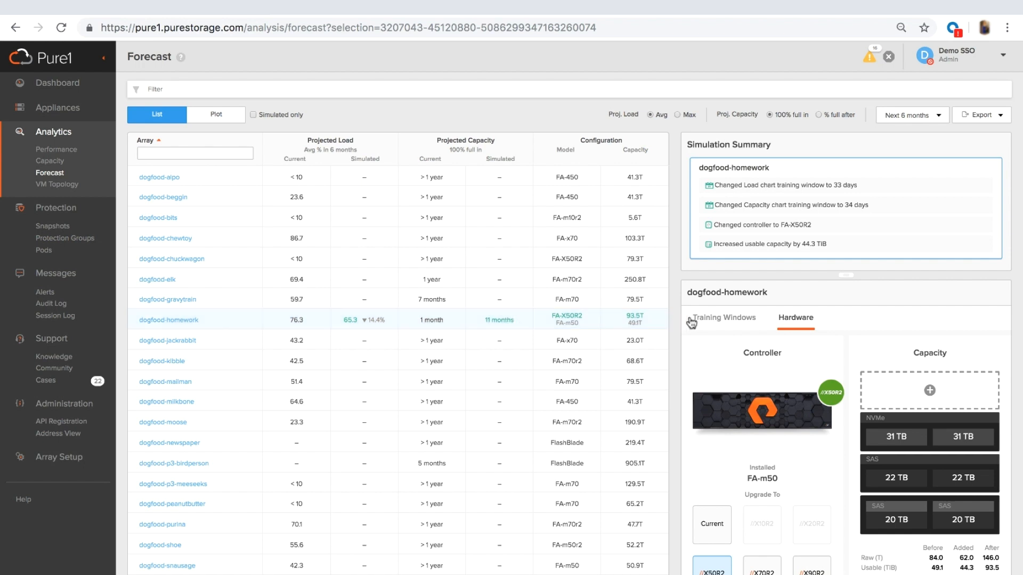
- Simulate upgrading dogfood-homework to an FA-X90R2 controller and compare the forecast charts
left_click(722, 320)
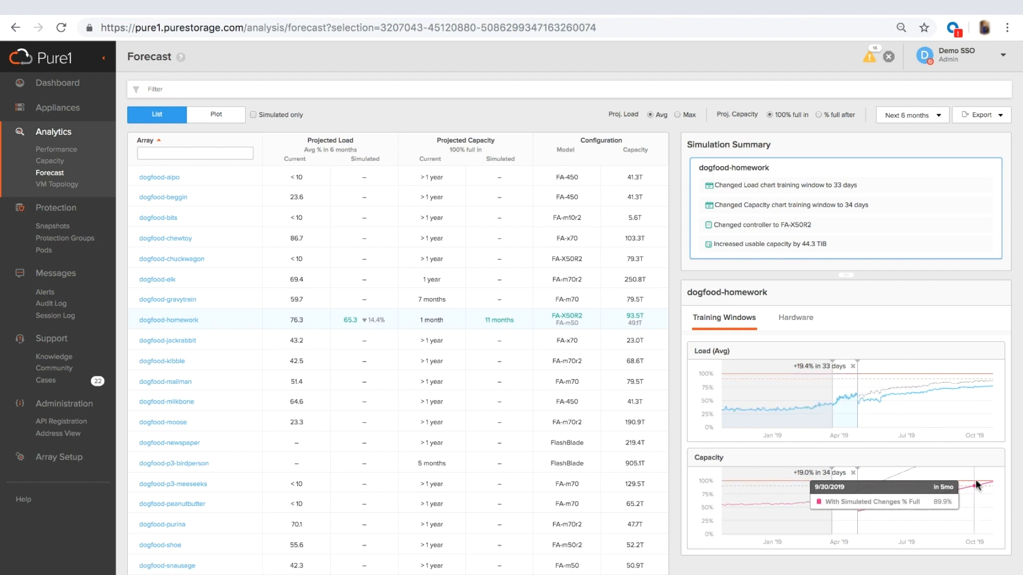
left_click(794, 318)
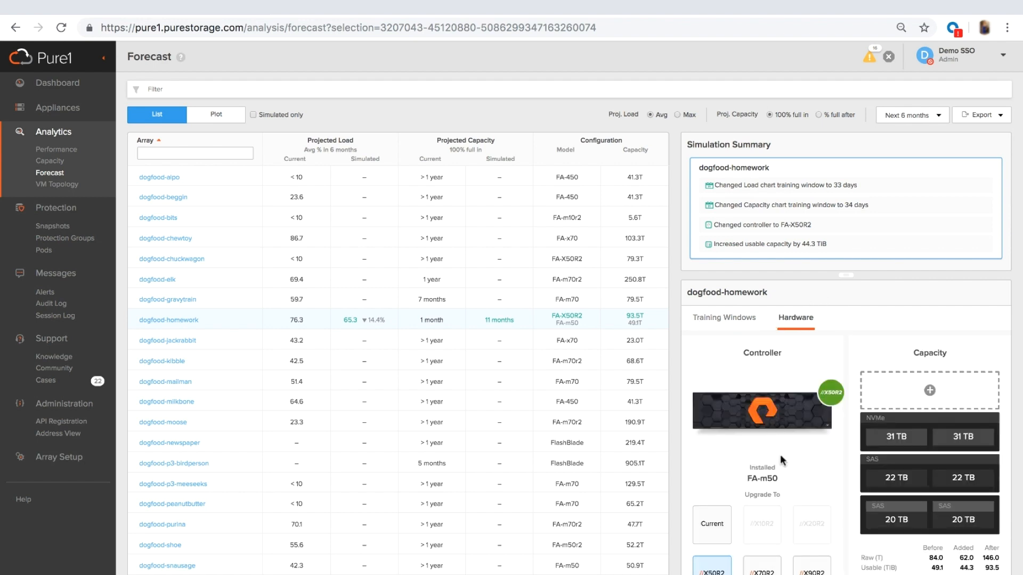
left_click(761, 566)
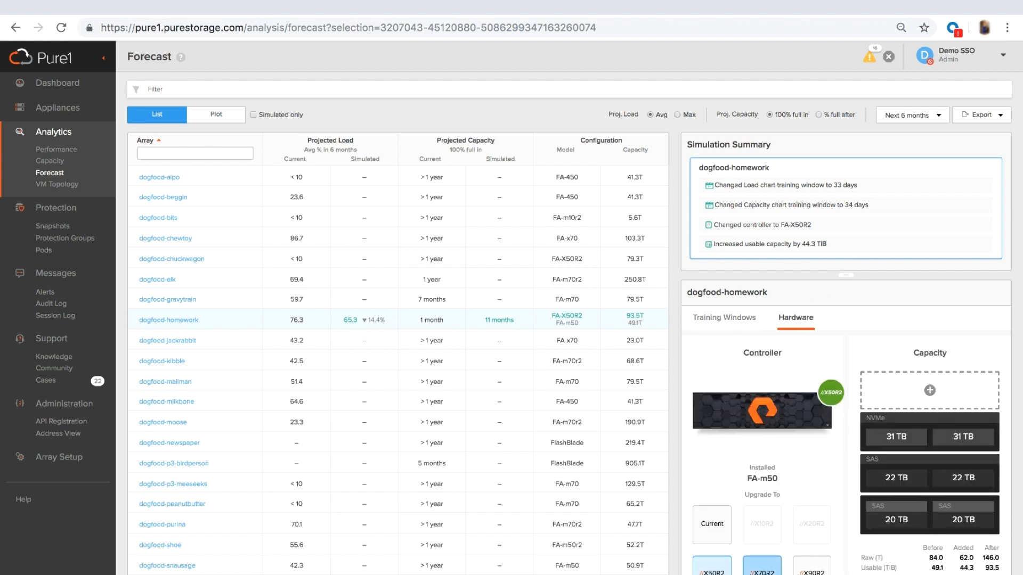
left_click(760, 565)
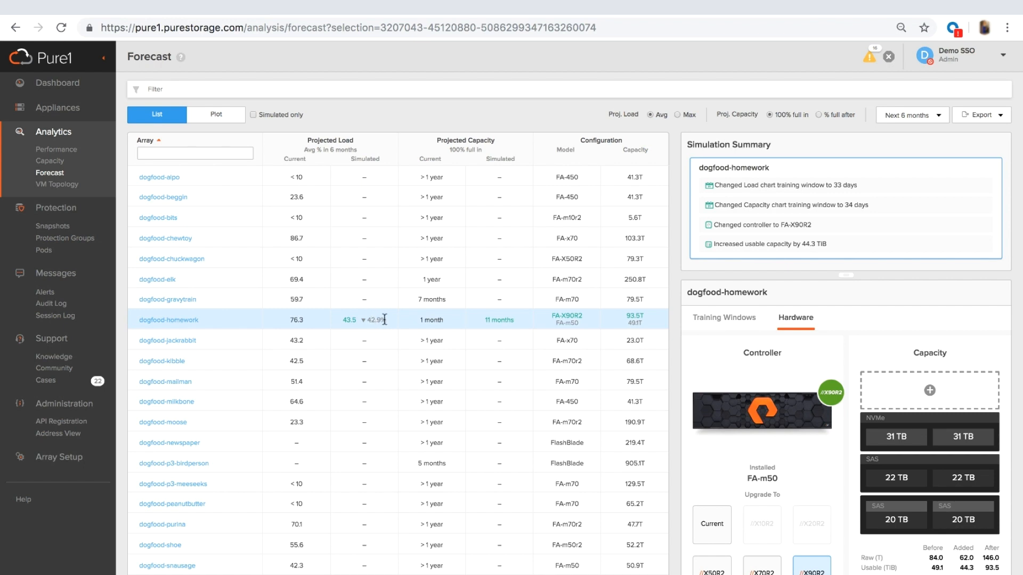
left_click(722, 320)
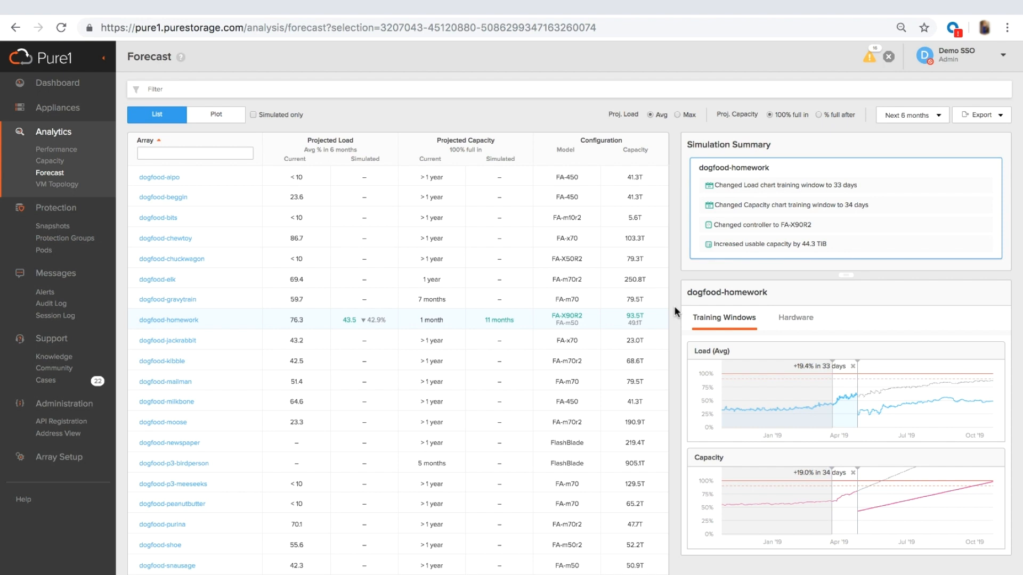
left_click(57, 184)
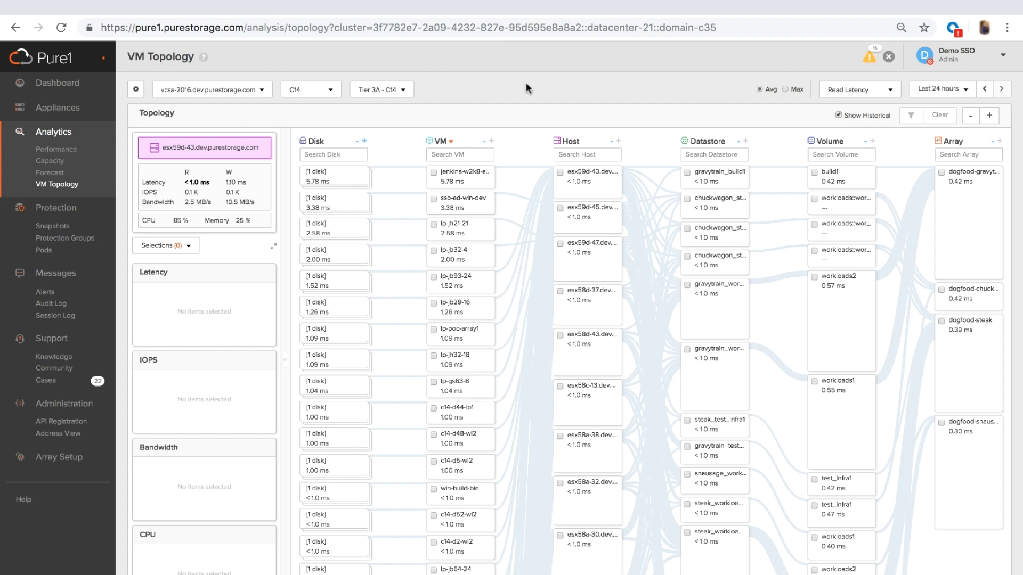
mouse_move(632, 90)
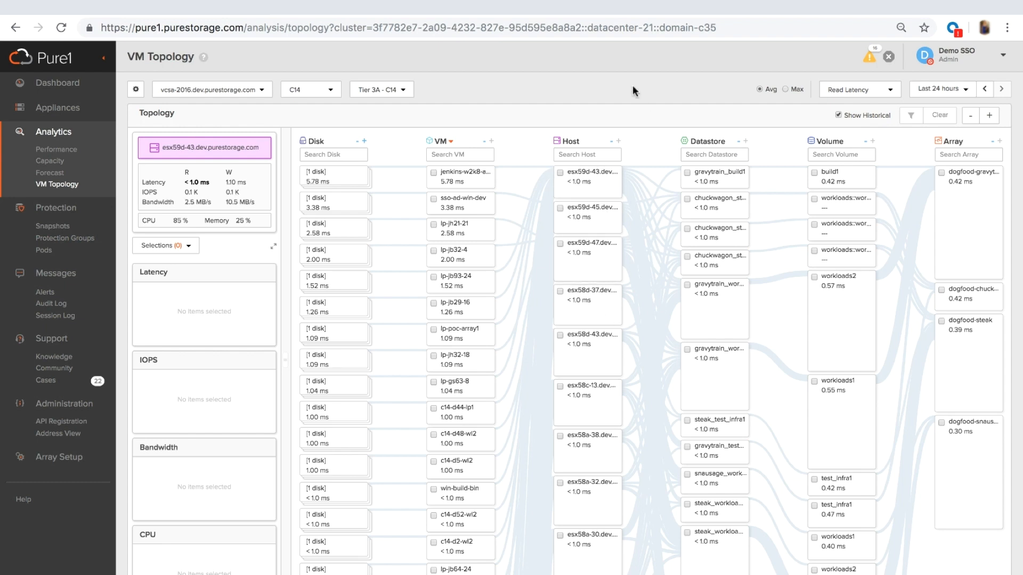
mouse_move(861, 90)
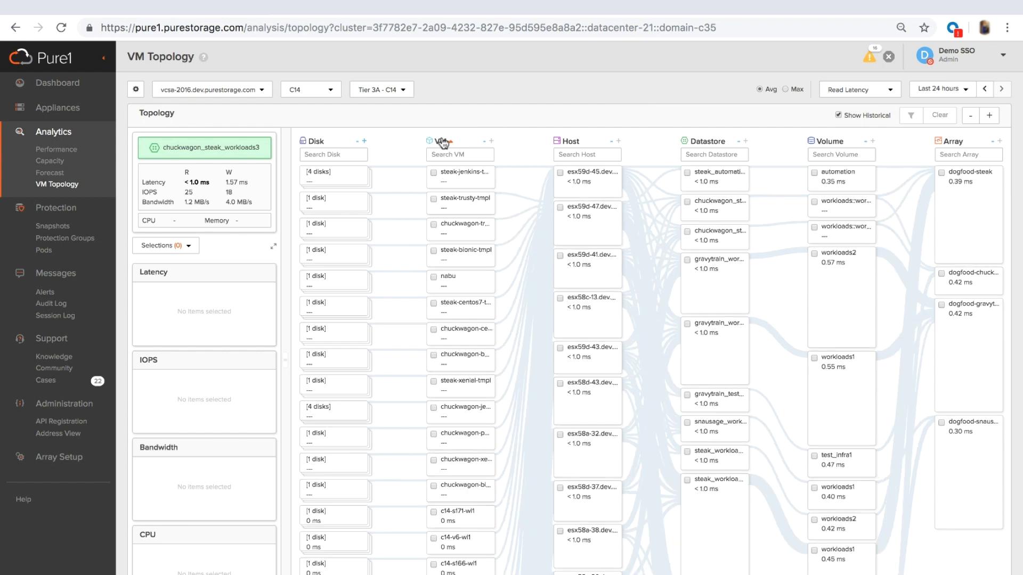
- Show the list of alternative performance metrics for the VM Topology view
left_click(859, 90)
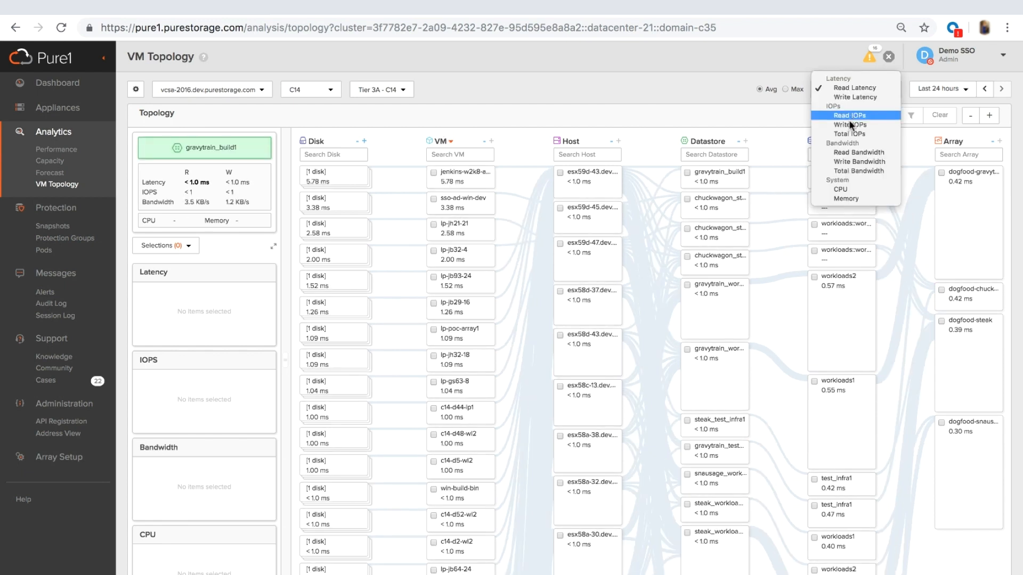
- Rank the VM topology by Total IOPs and browse the VM column
left_click(849, 134)
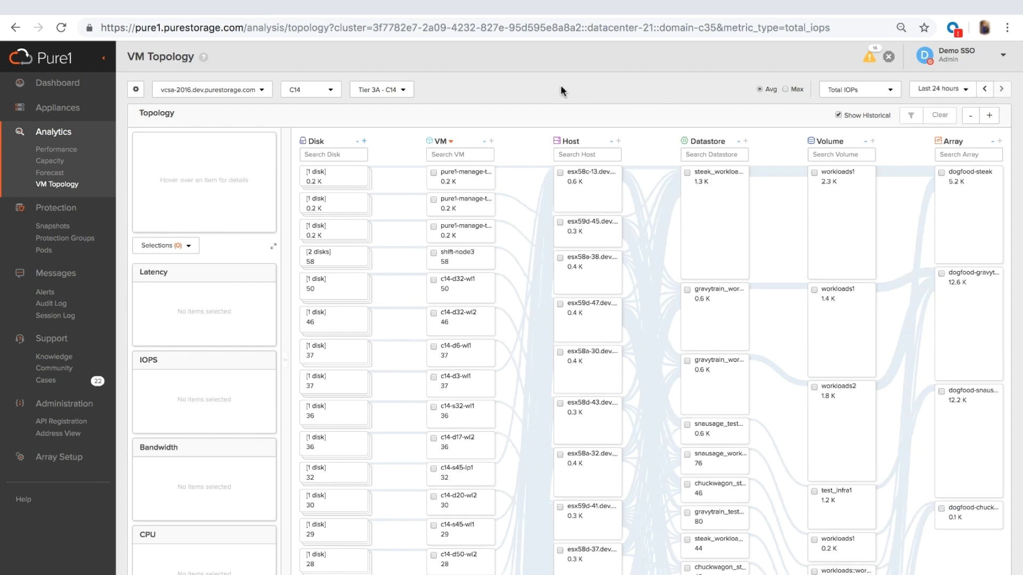
mouse_move(469, 266)
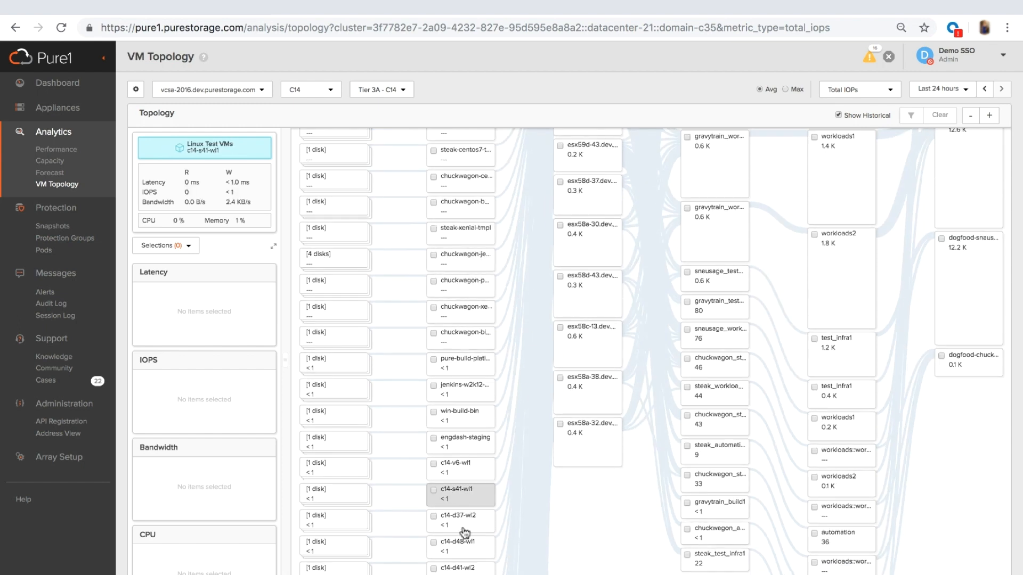
left_click(461, 545)
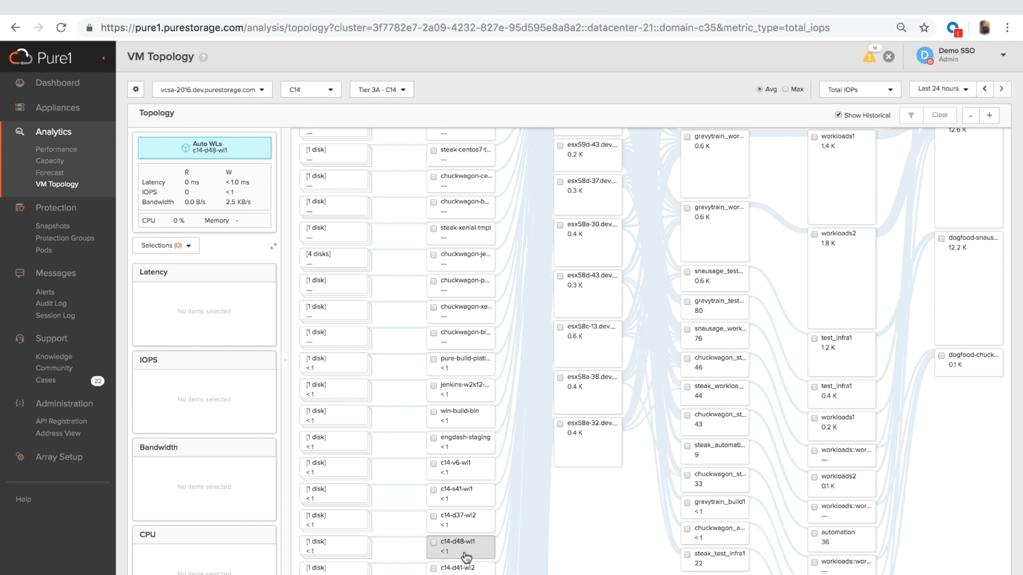
mouse_move(464, 551)
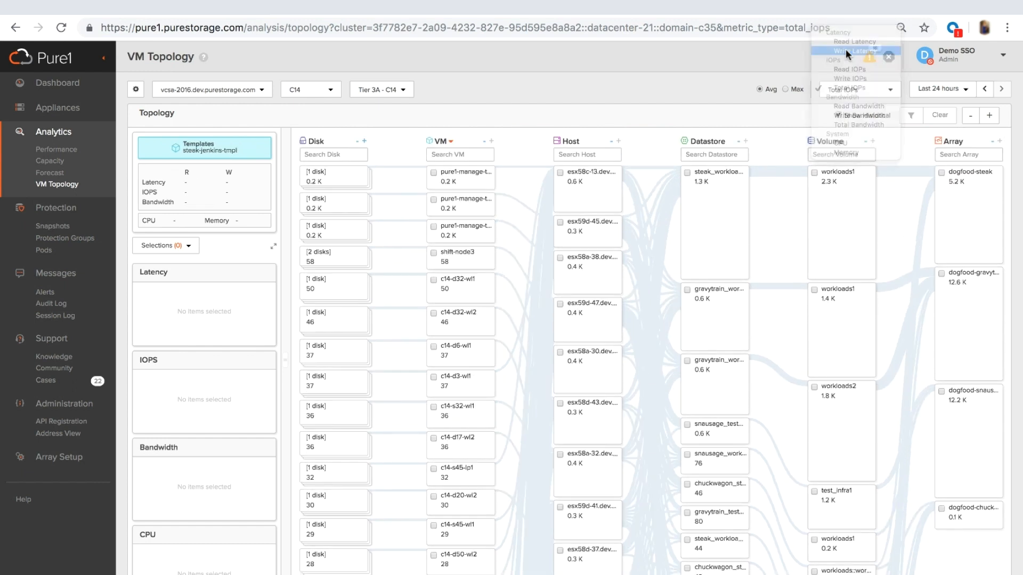
- Rank the VM topology by Write Latency and trace paths through datastores, hosts and VMs
left_click(850, 51)
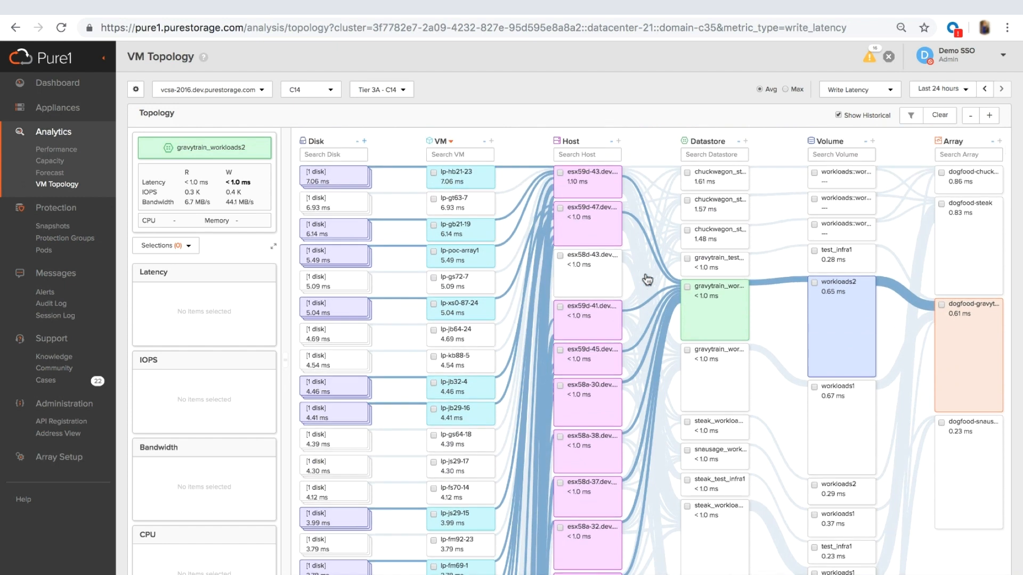
left_click(587, 273)
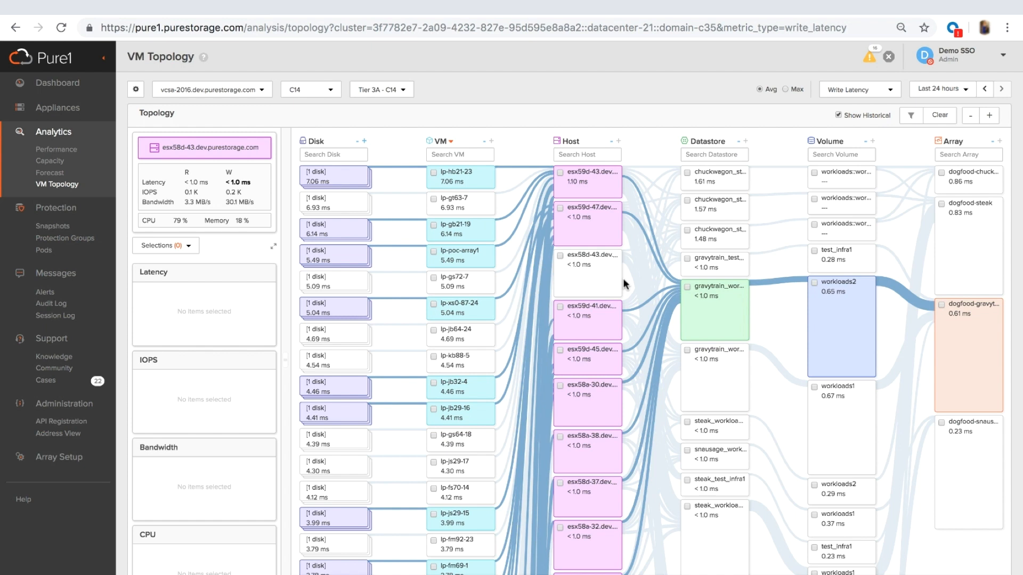
mouse_move(729, 321)
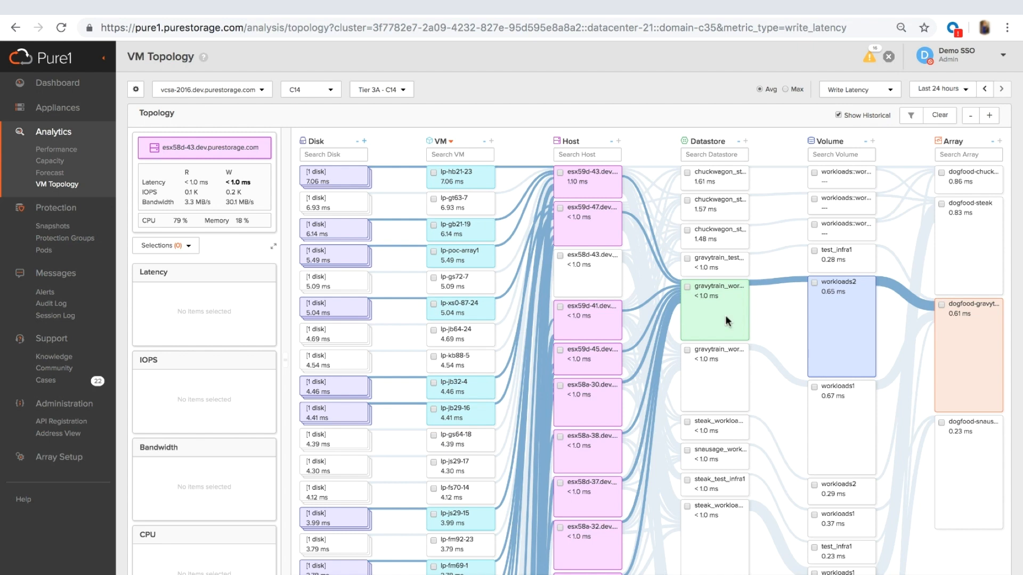
left_click(460, 175)
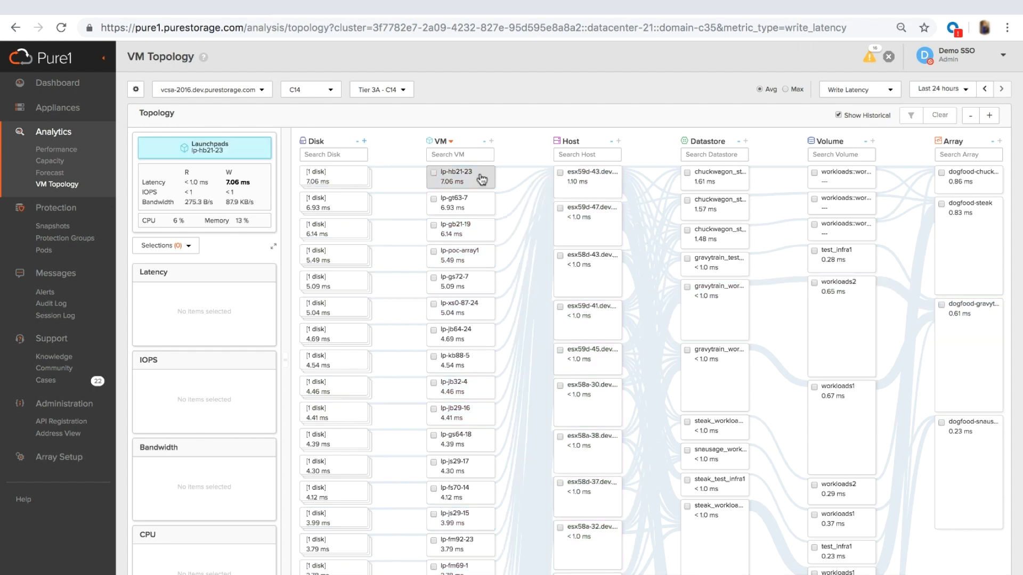
mouse_move(481, 179)
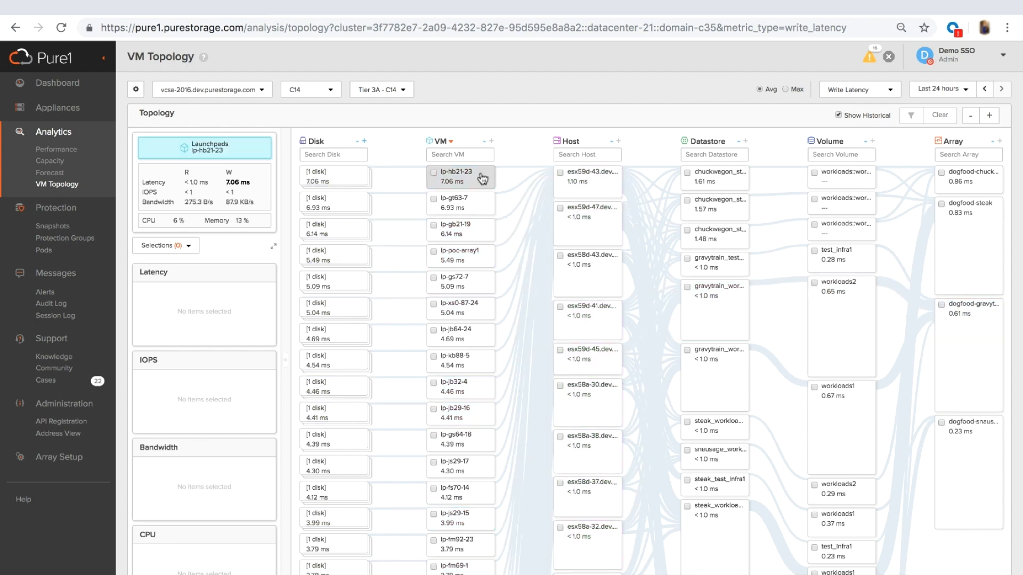
- Isolate VM lp-hb21-23's path and show performance details for host esx59d-43
left_click(460, 176)
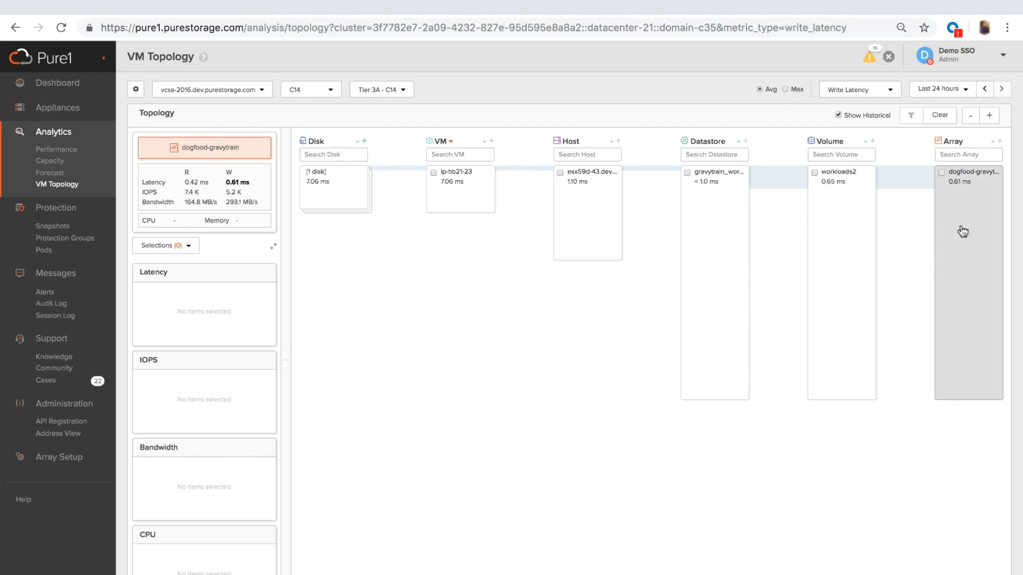
left_click(841, 175)
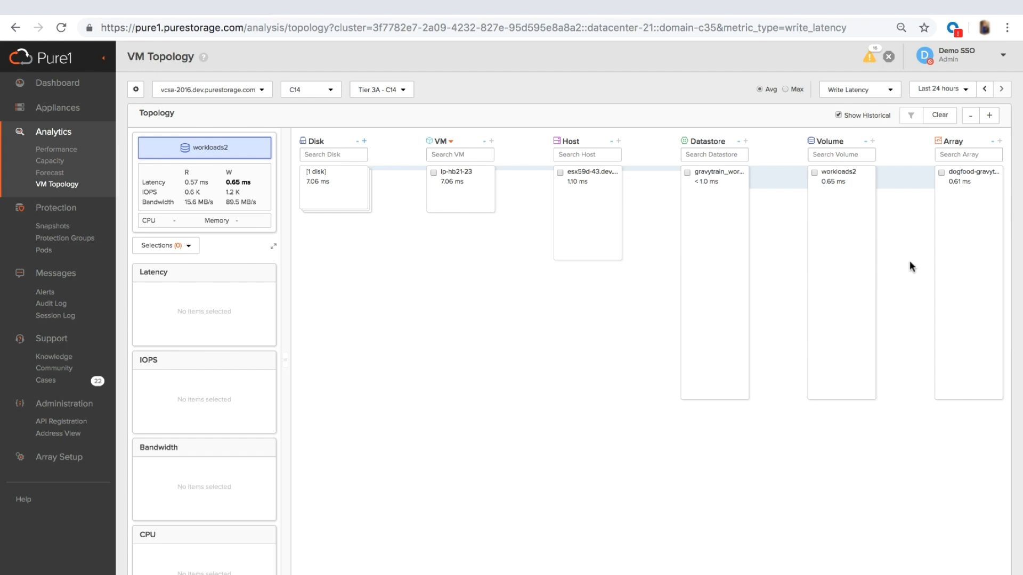
left_click(460, 190)
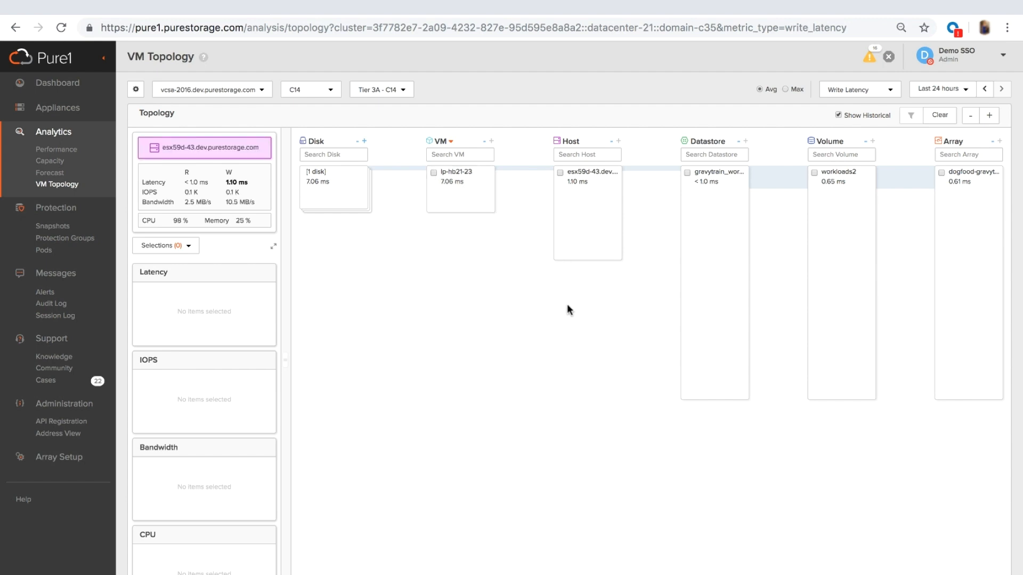
mouse_move(609, 335)
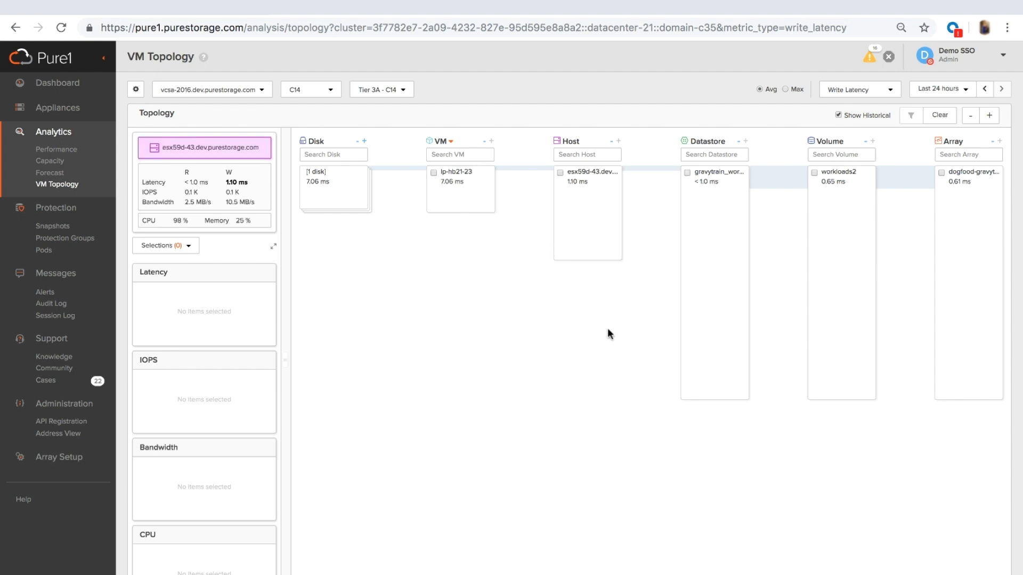
mouse_move(619, 326)
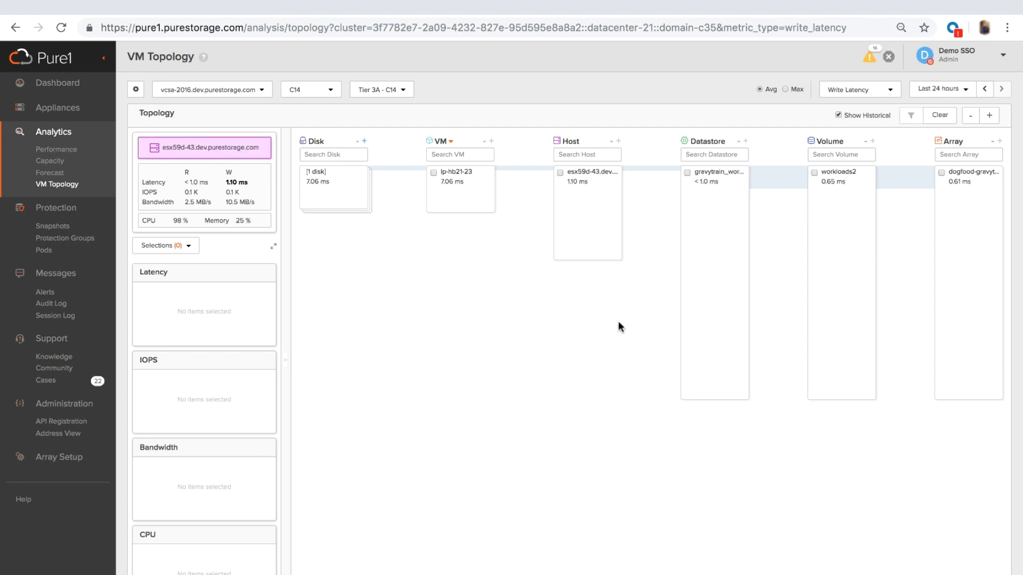
mouse_move(620, 350)
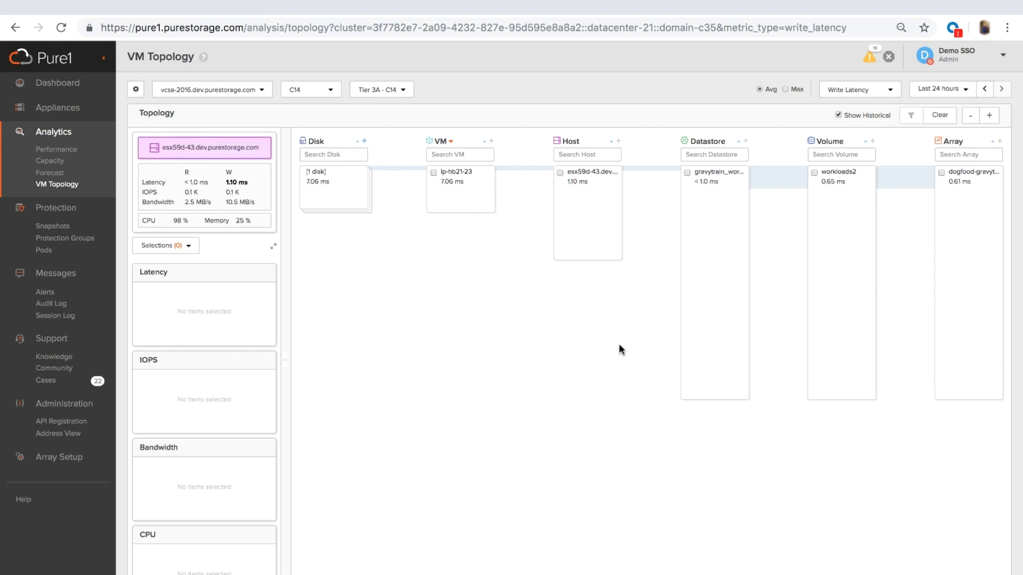
mouse_move(615, 353)
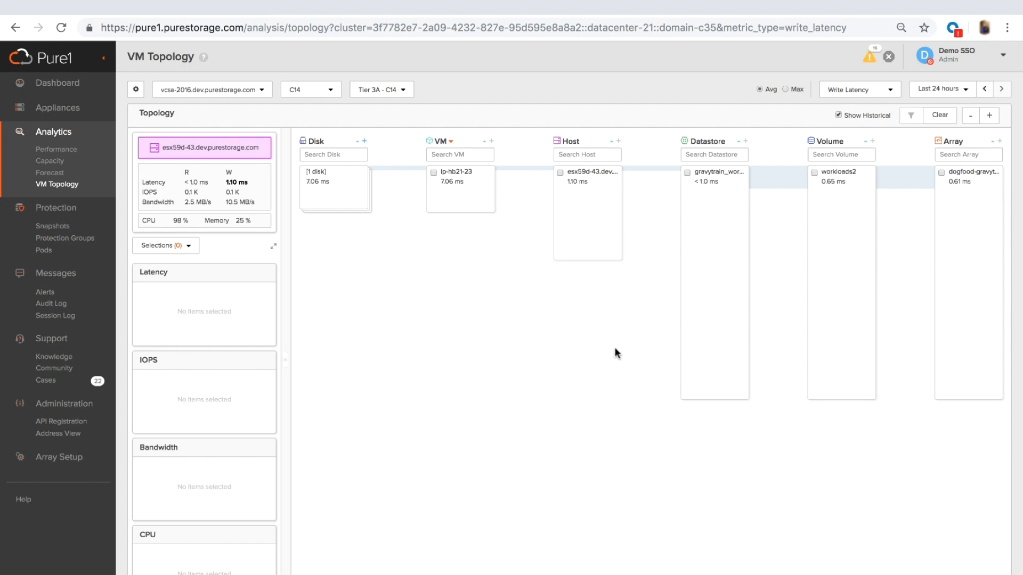
mouse_move(504, 241)
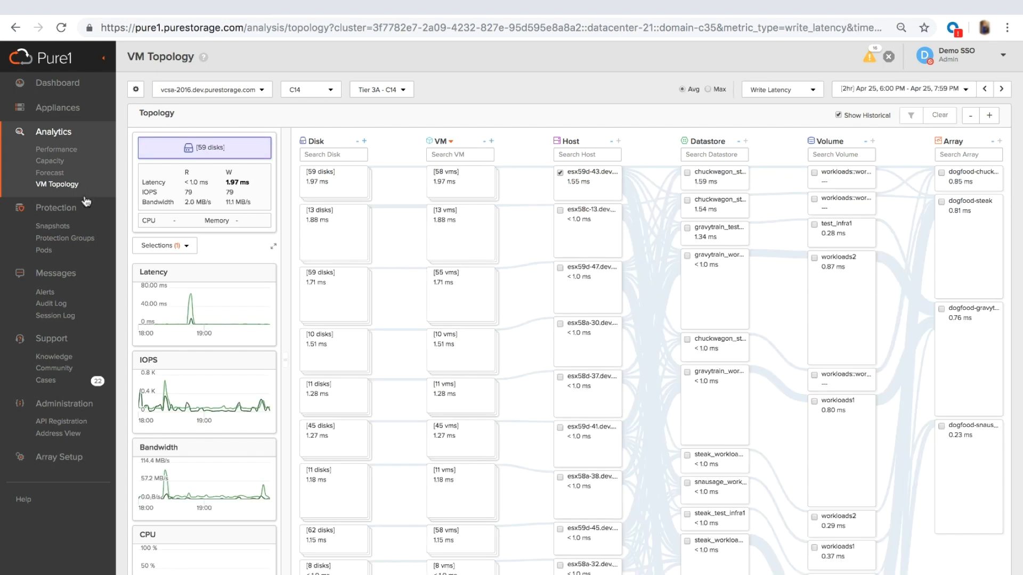
- View snapshots of the automation volume on dogfood-bits, then the Protection Groups list
left_click(52, 226)
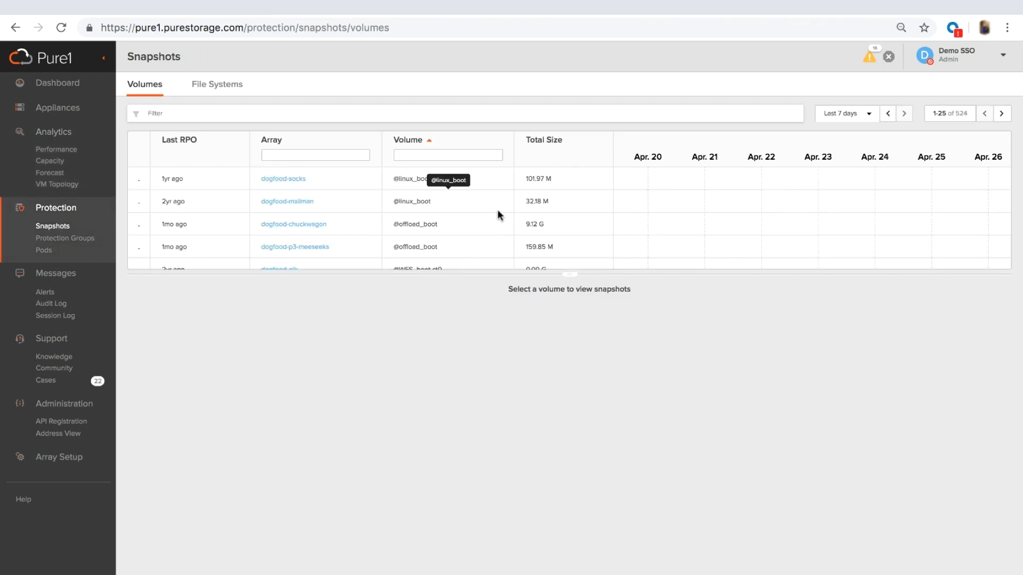
left_click(280, 193)
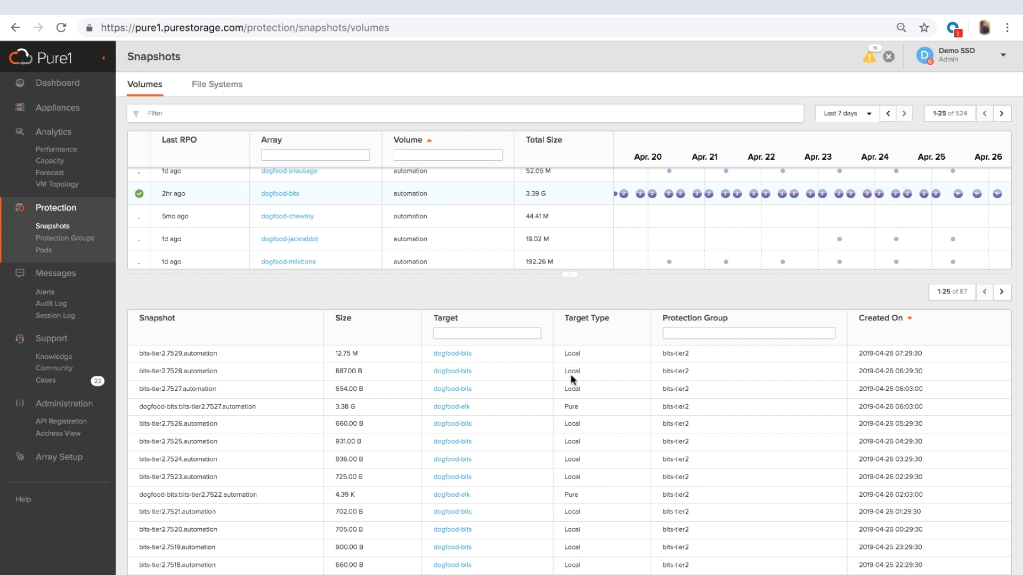
mouse_move(572, 403)
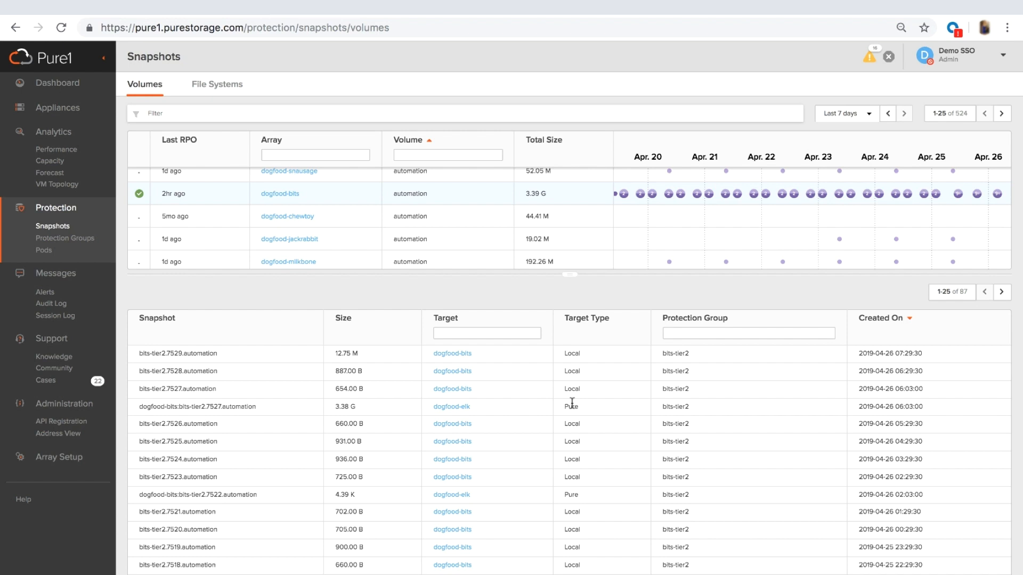
left_click(65, 237)
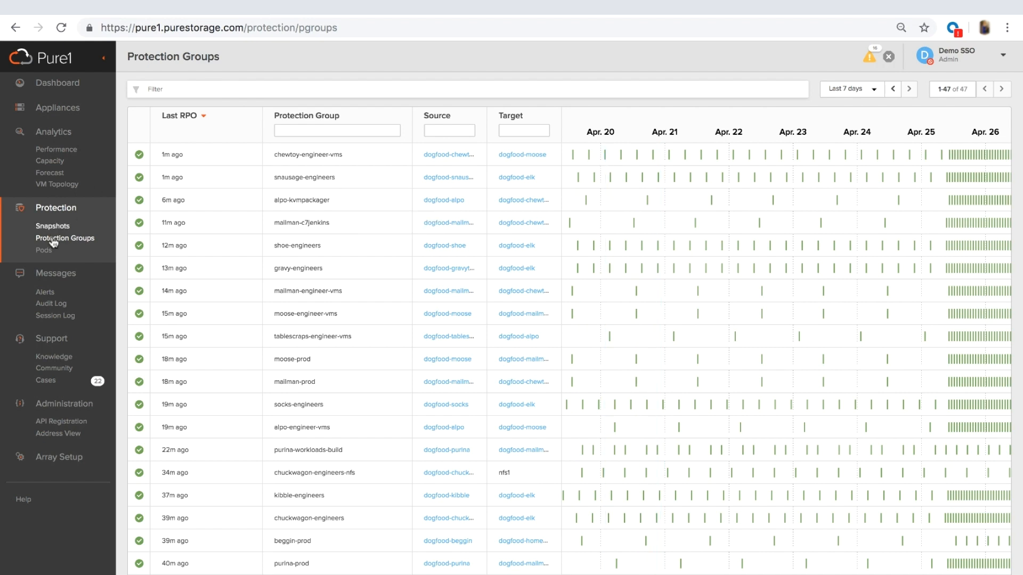
- Show the Pods page with the workloads pod across dogfood-chuckwagon and dogfood-steak
left_click(44, 250)
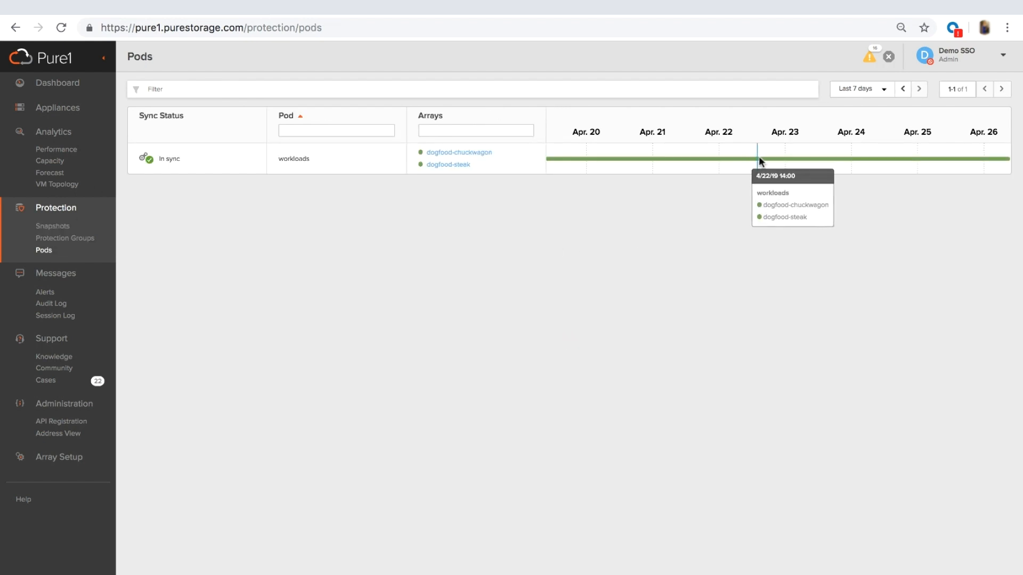
mouse_move(769, 161)
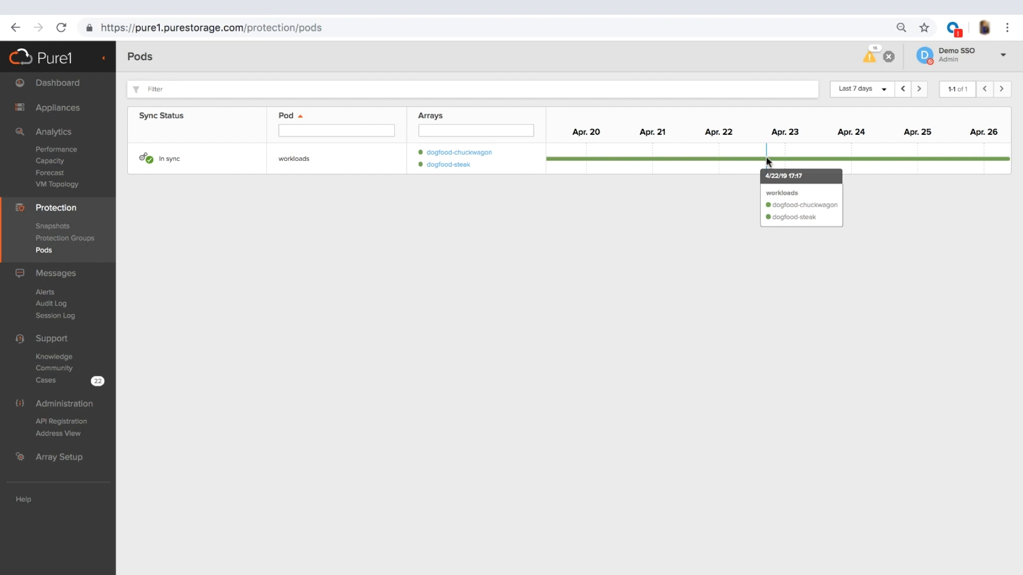
mouse_move(45, 292)
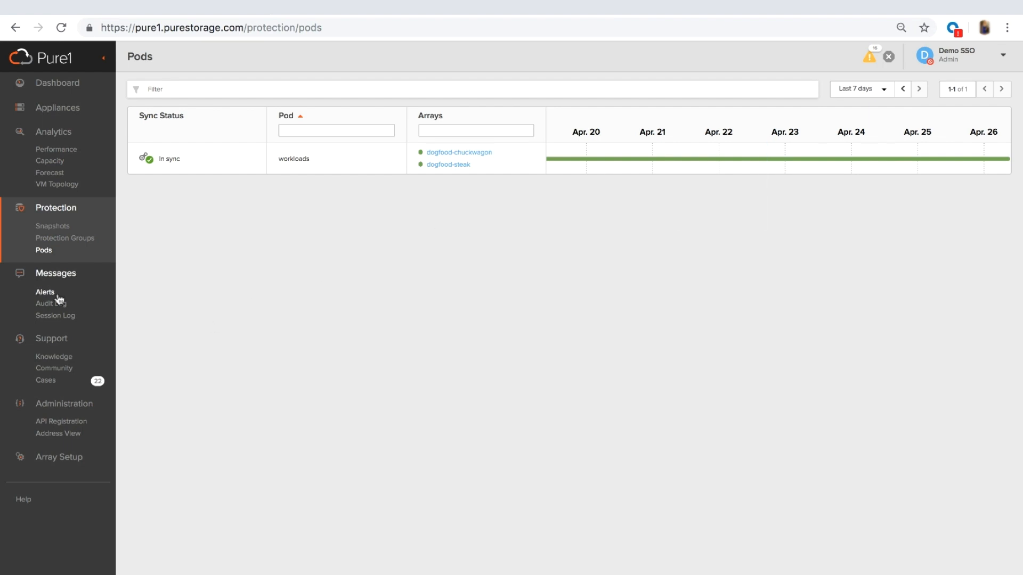
- Review the Audit Log and Session Log, then the API Registration list of applications
left_click(51, 304)
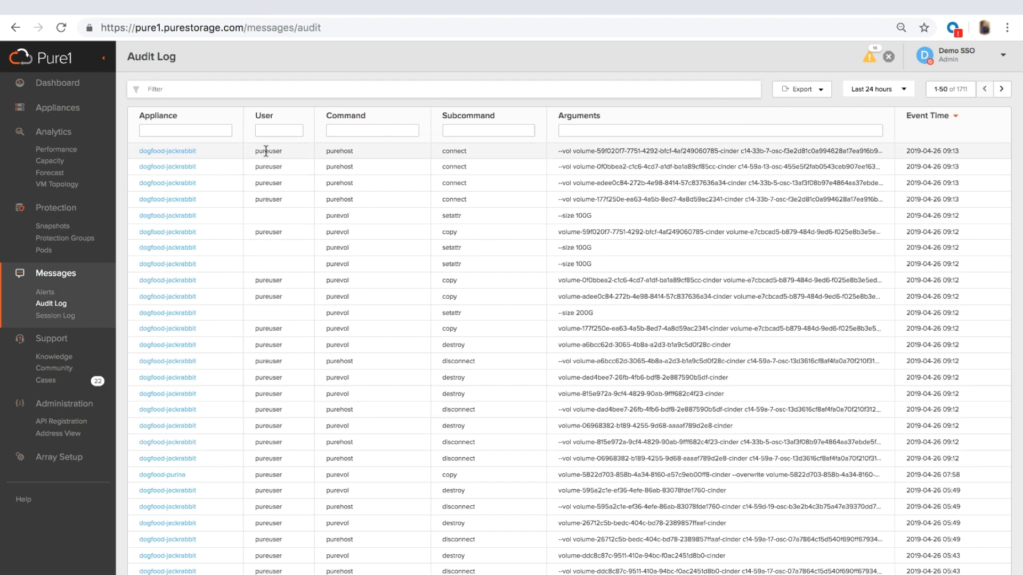
mouse_move(571, 178)
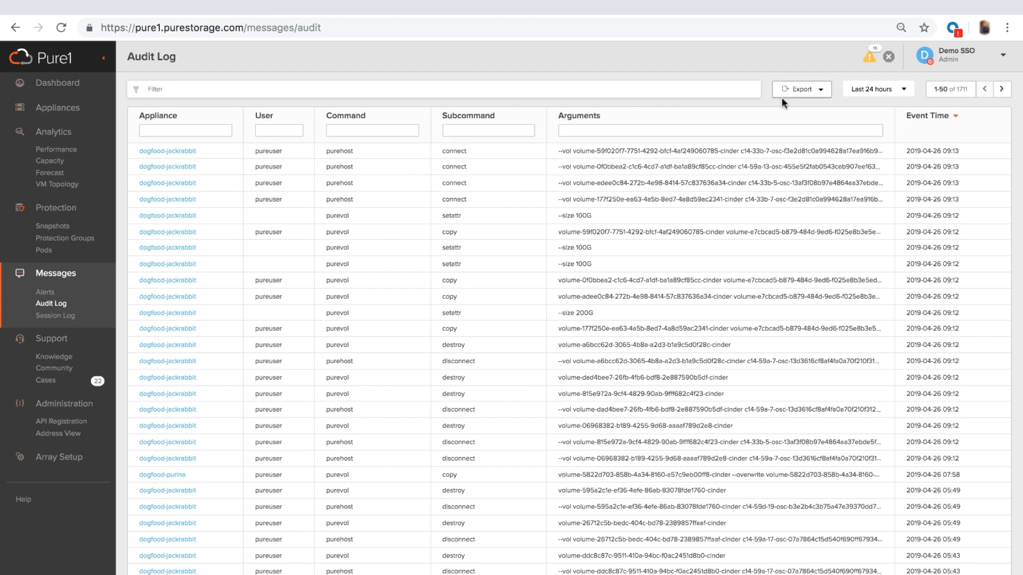
mouse_move(62, 292)
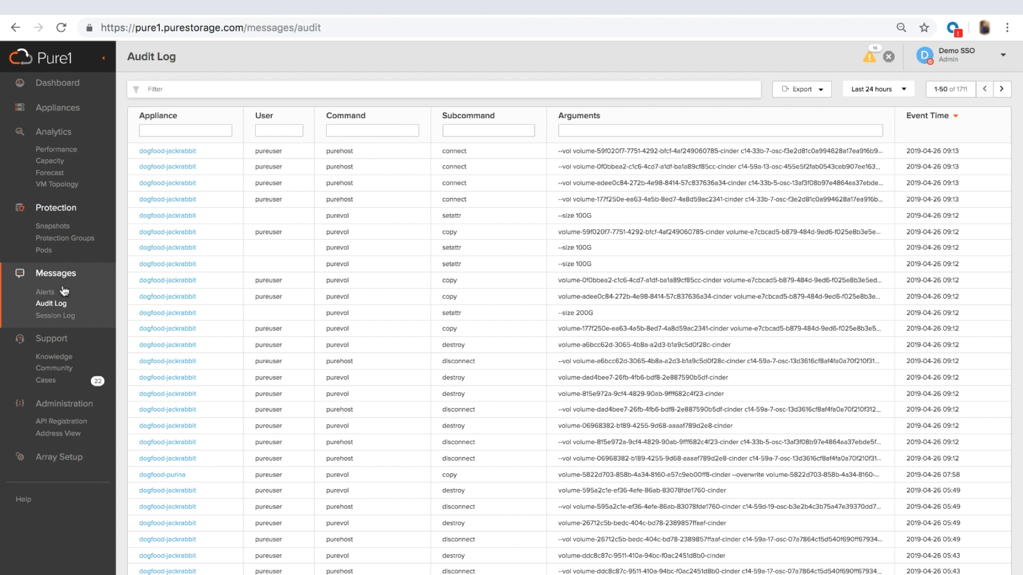
left_click(56, 315)
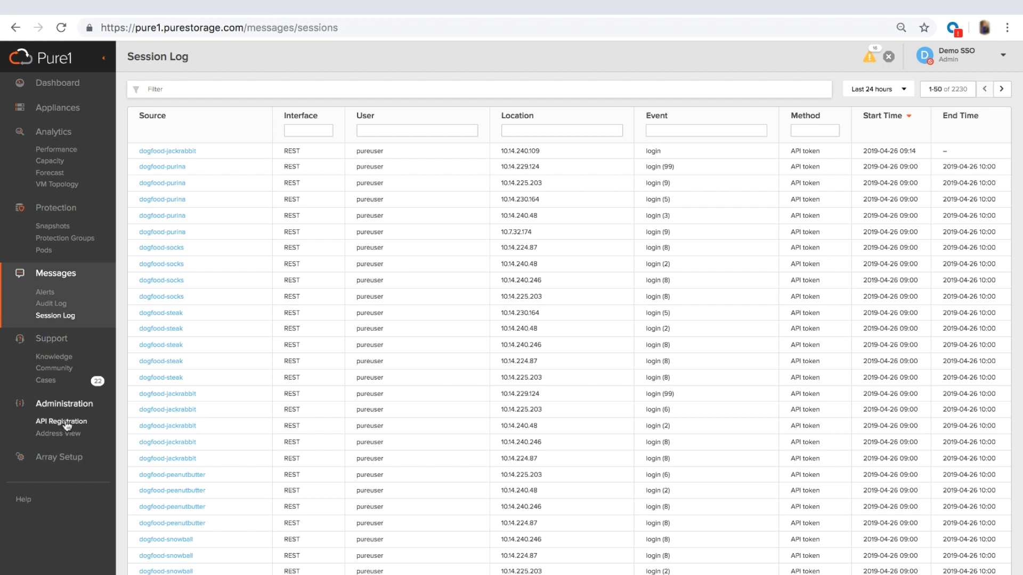
left_click(61, 421)
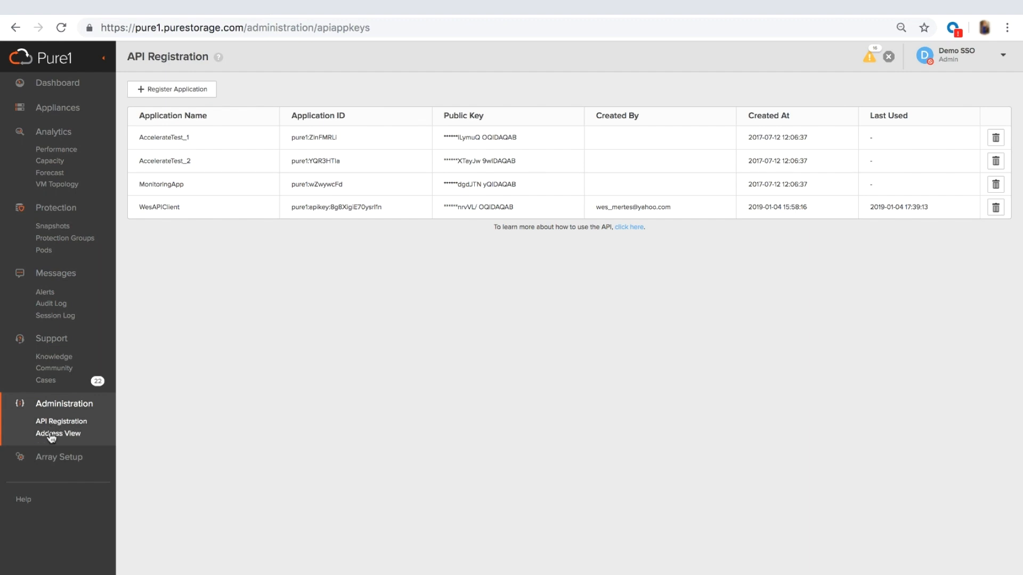
- On the Address View map, select dogfood-elk at the San Jose site and edit its physical address
left_click(58, 433)
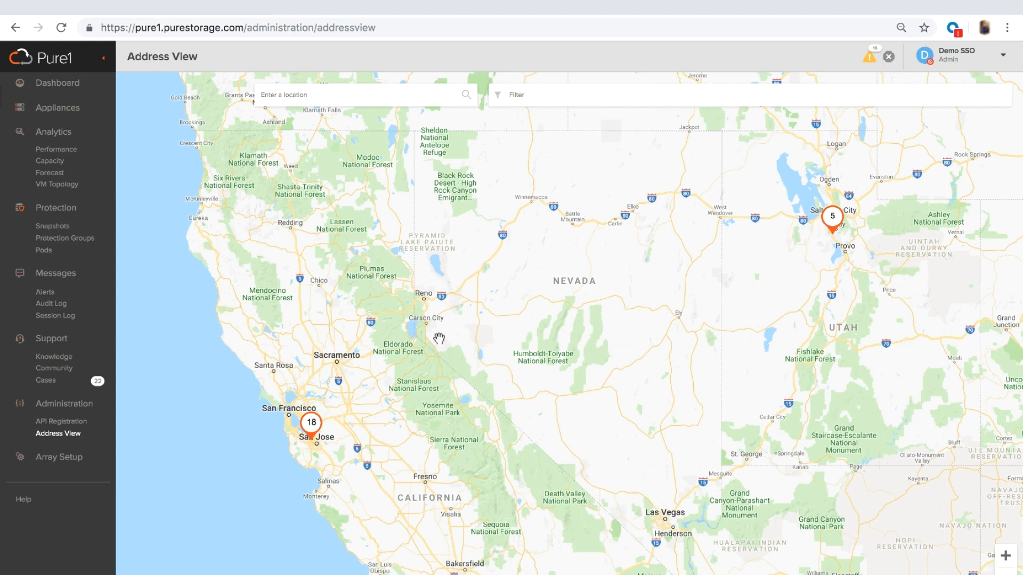
mouse_move(534, 344)
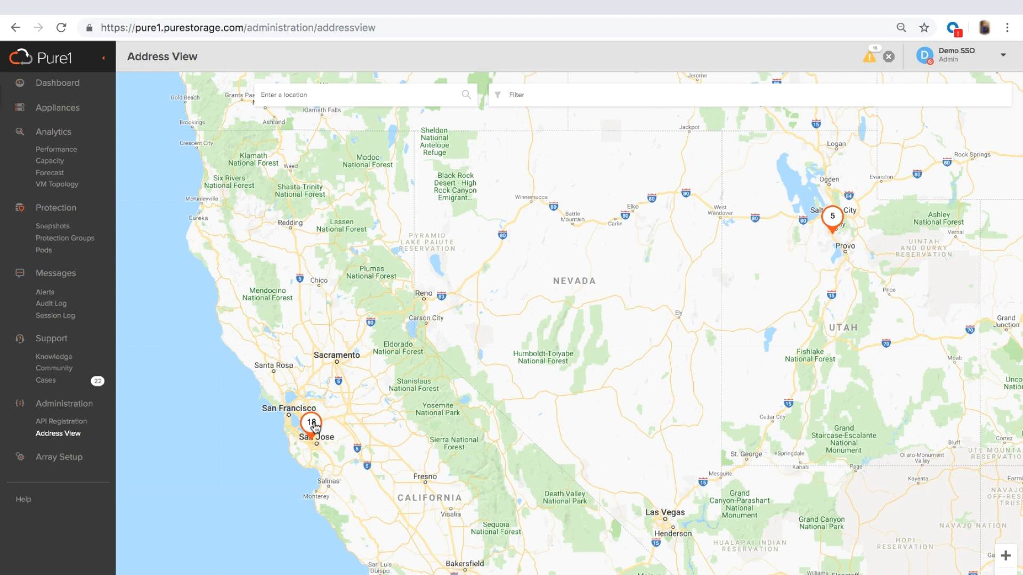
left_click(310, 423)
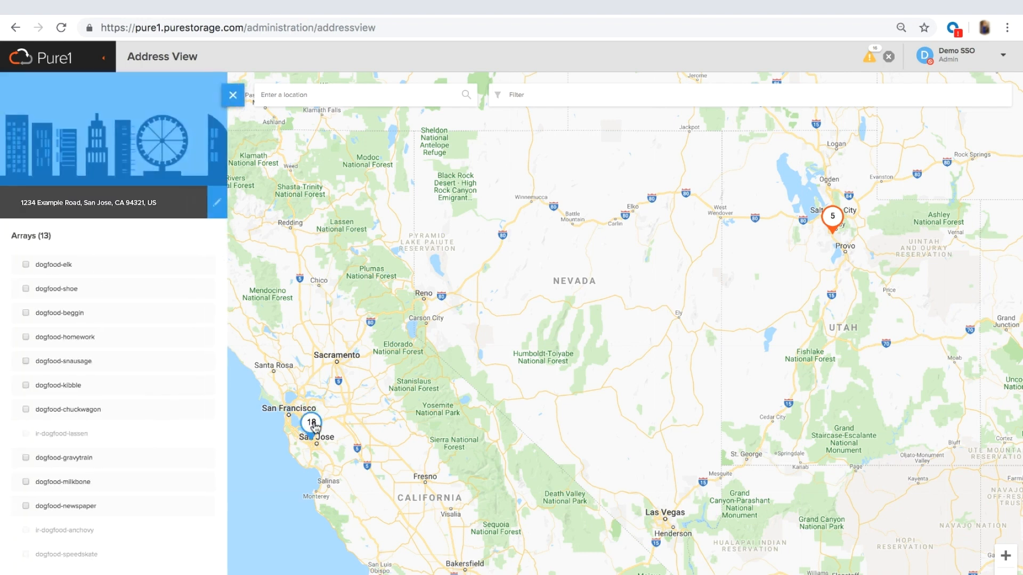
left_click(26, 265)
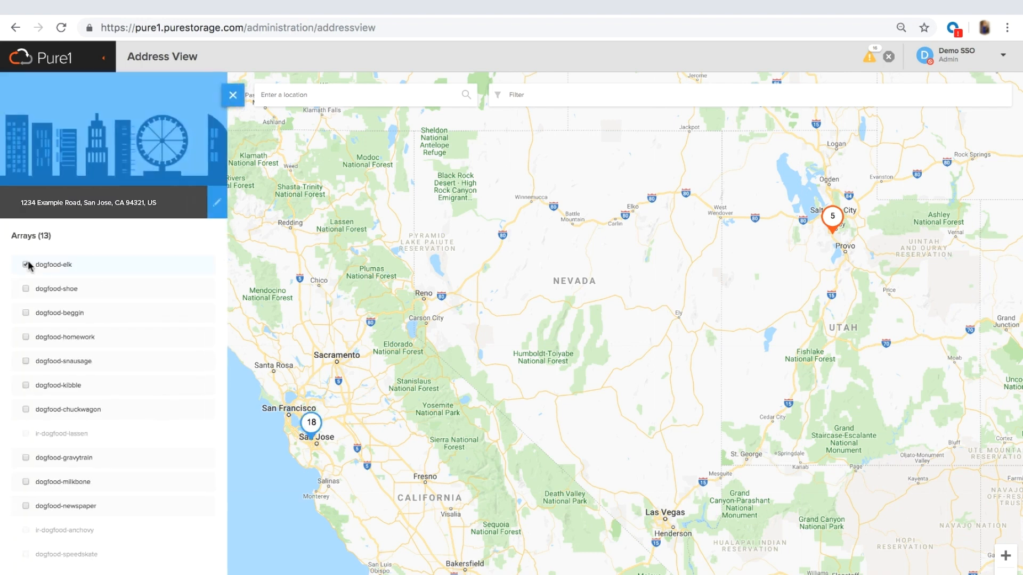
left_click(25, 265)
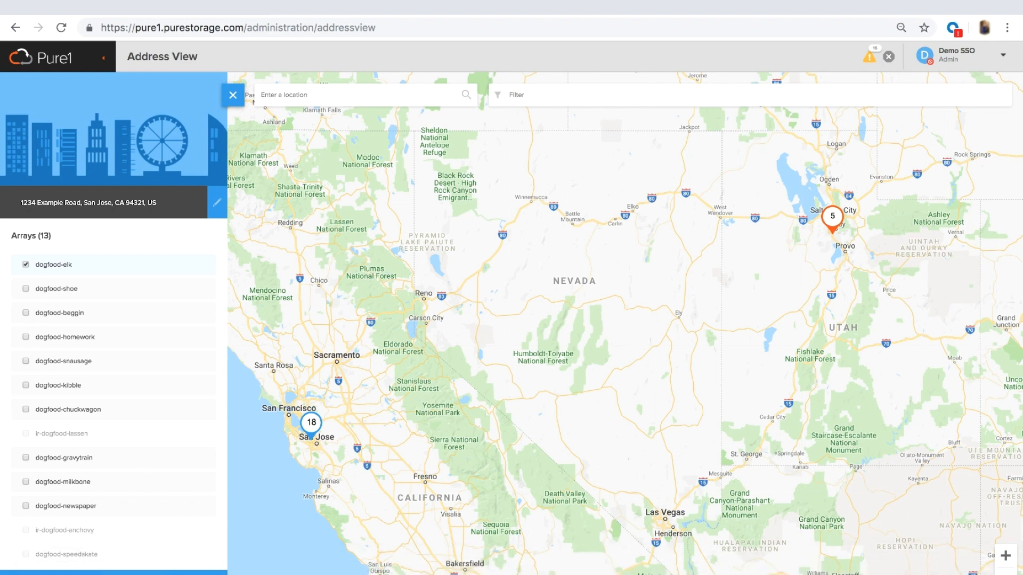
left_click(217, 202)
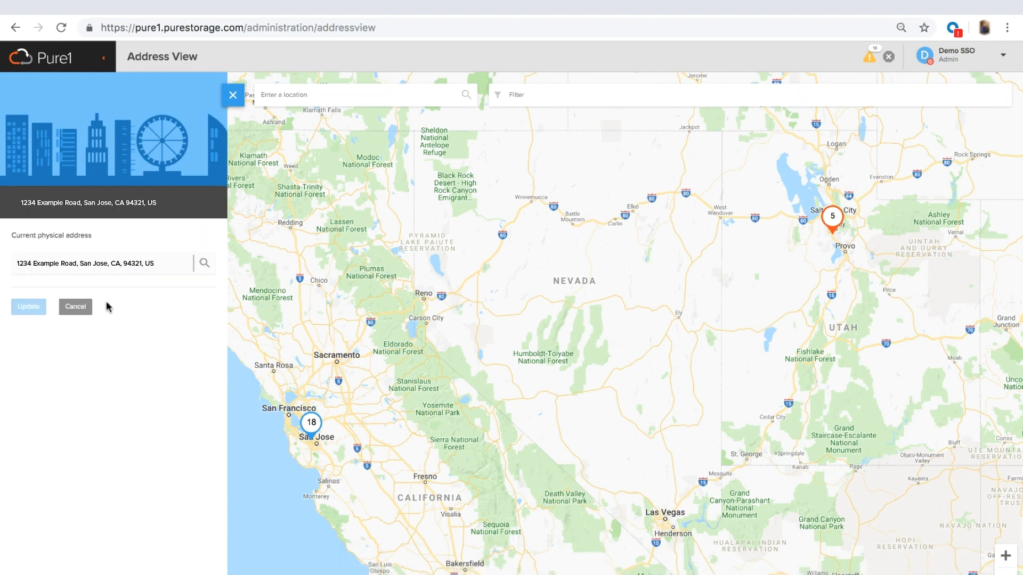